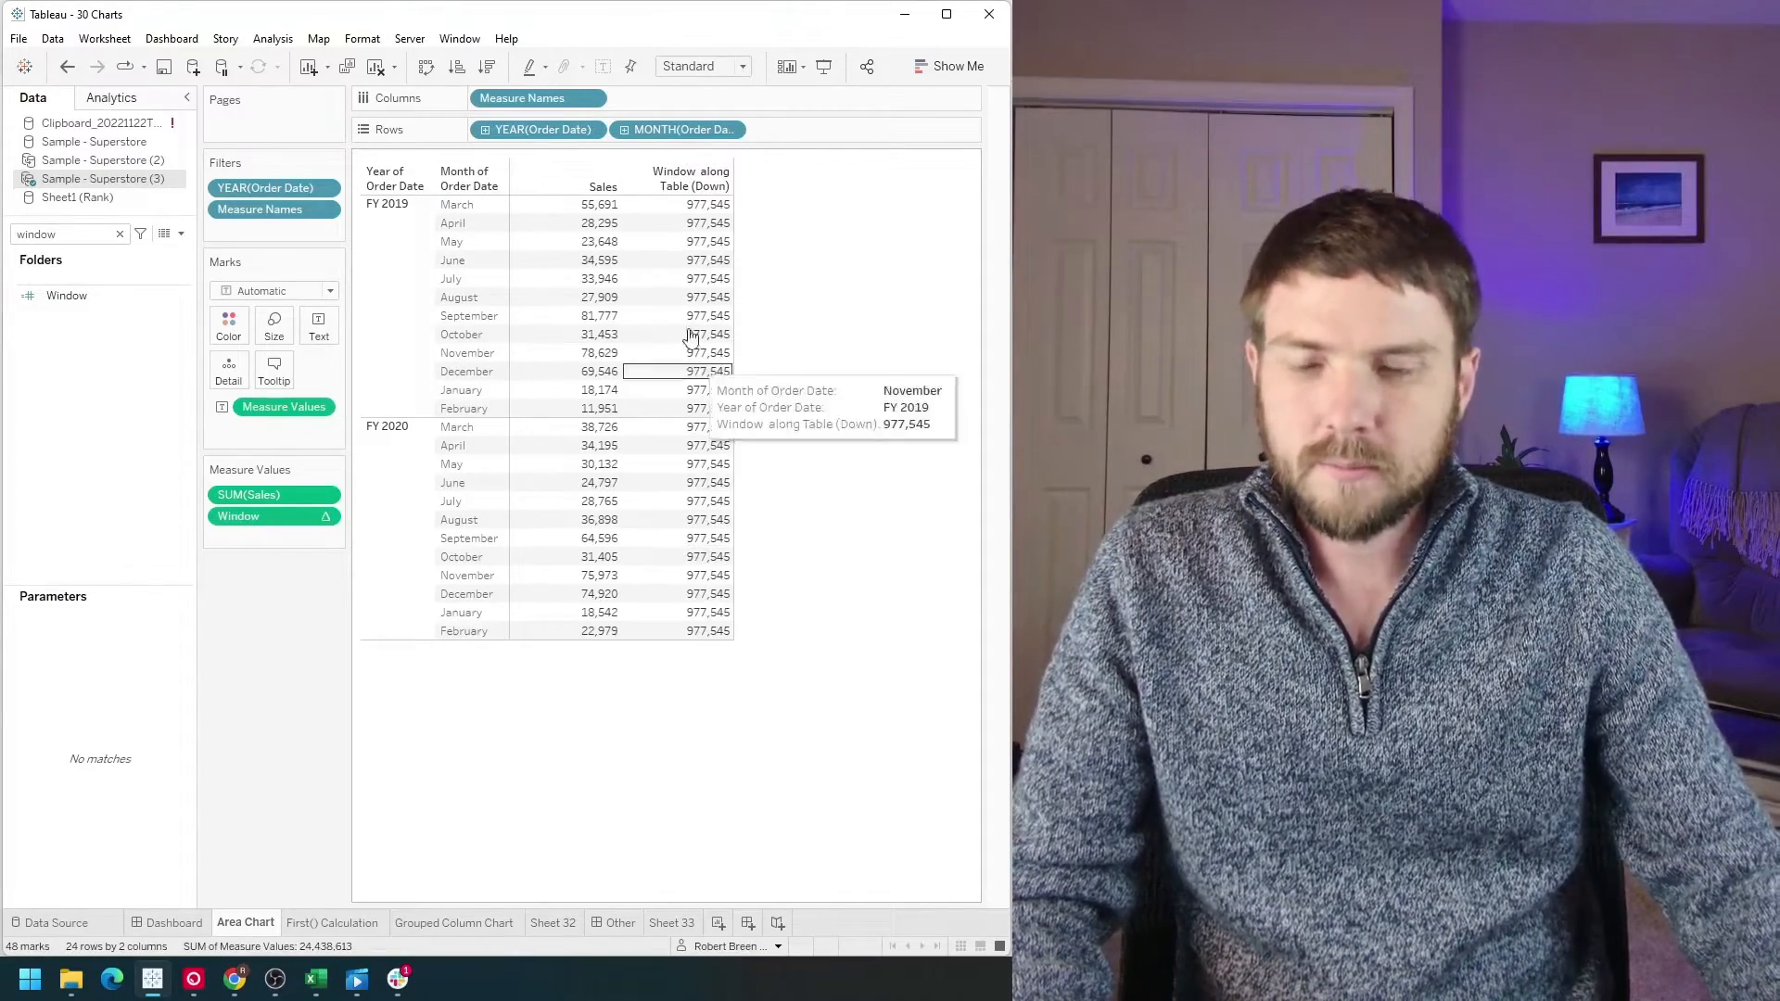
pyautogui.moveTo(727, 648)
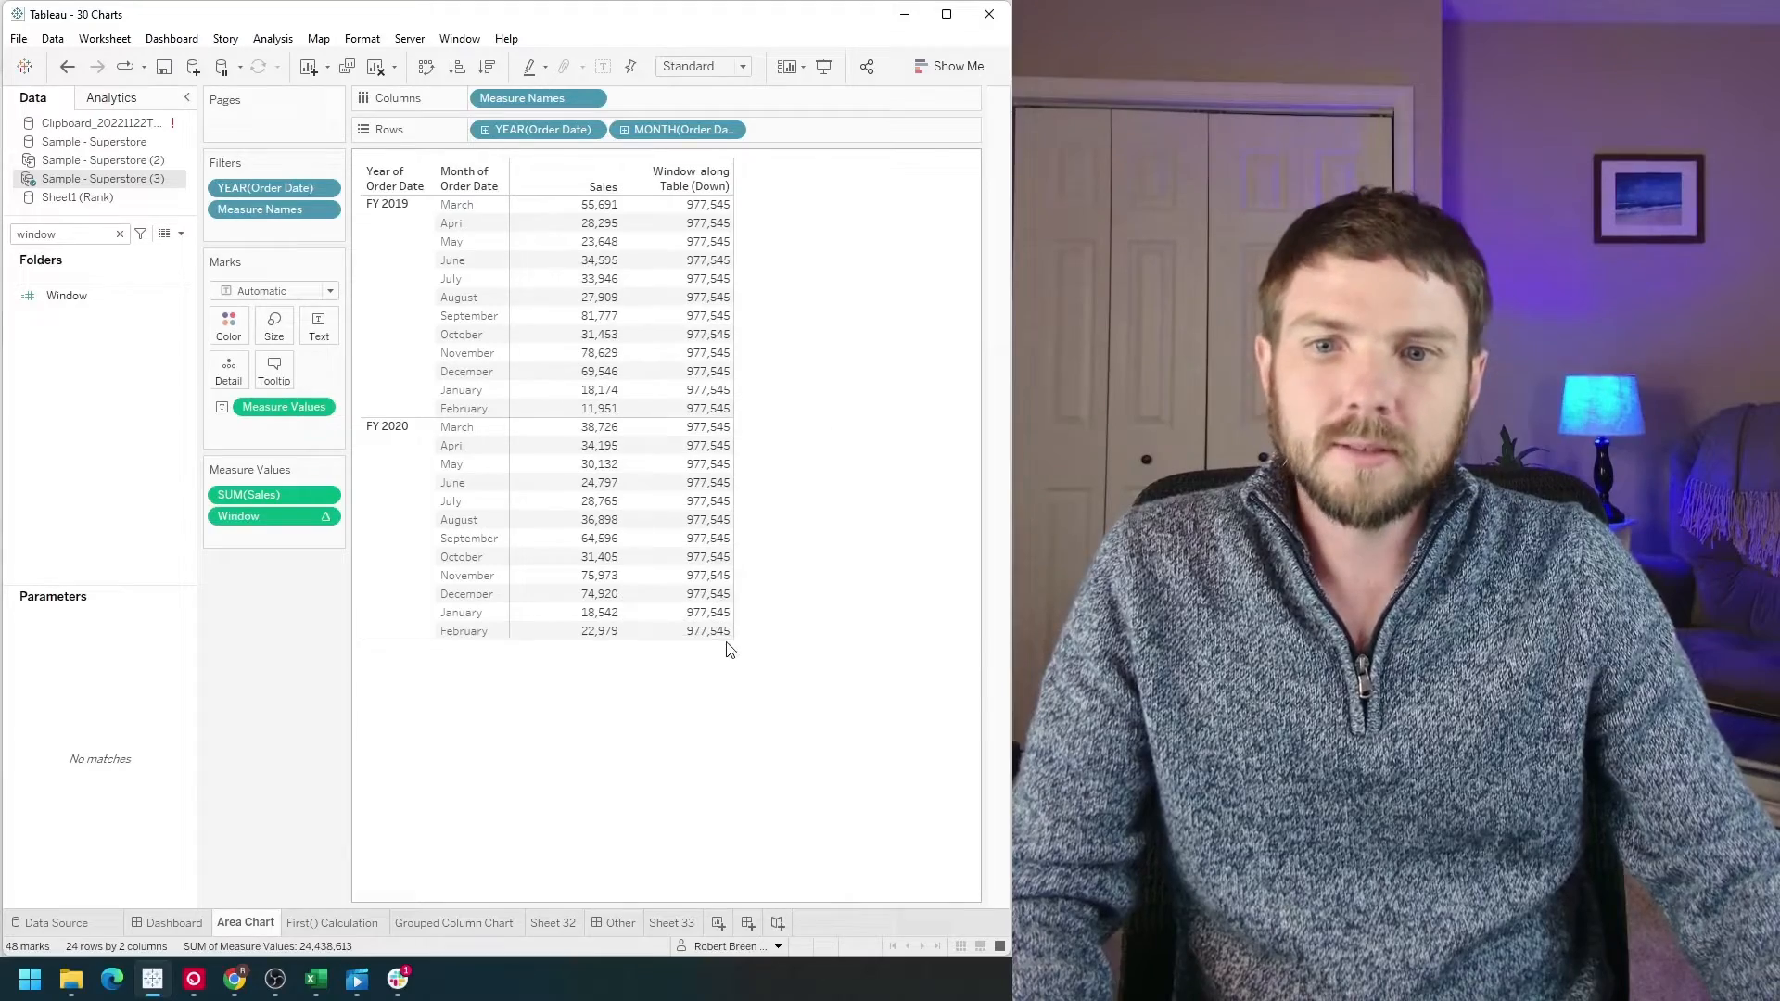
pyautogui.moveTo(681, 631)
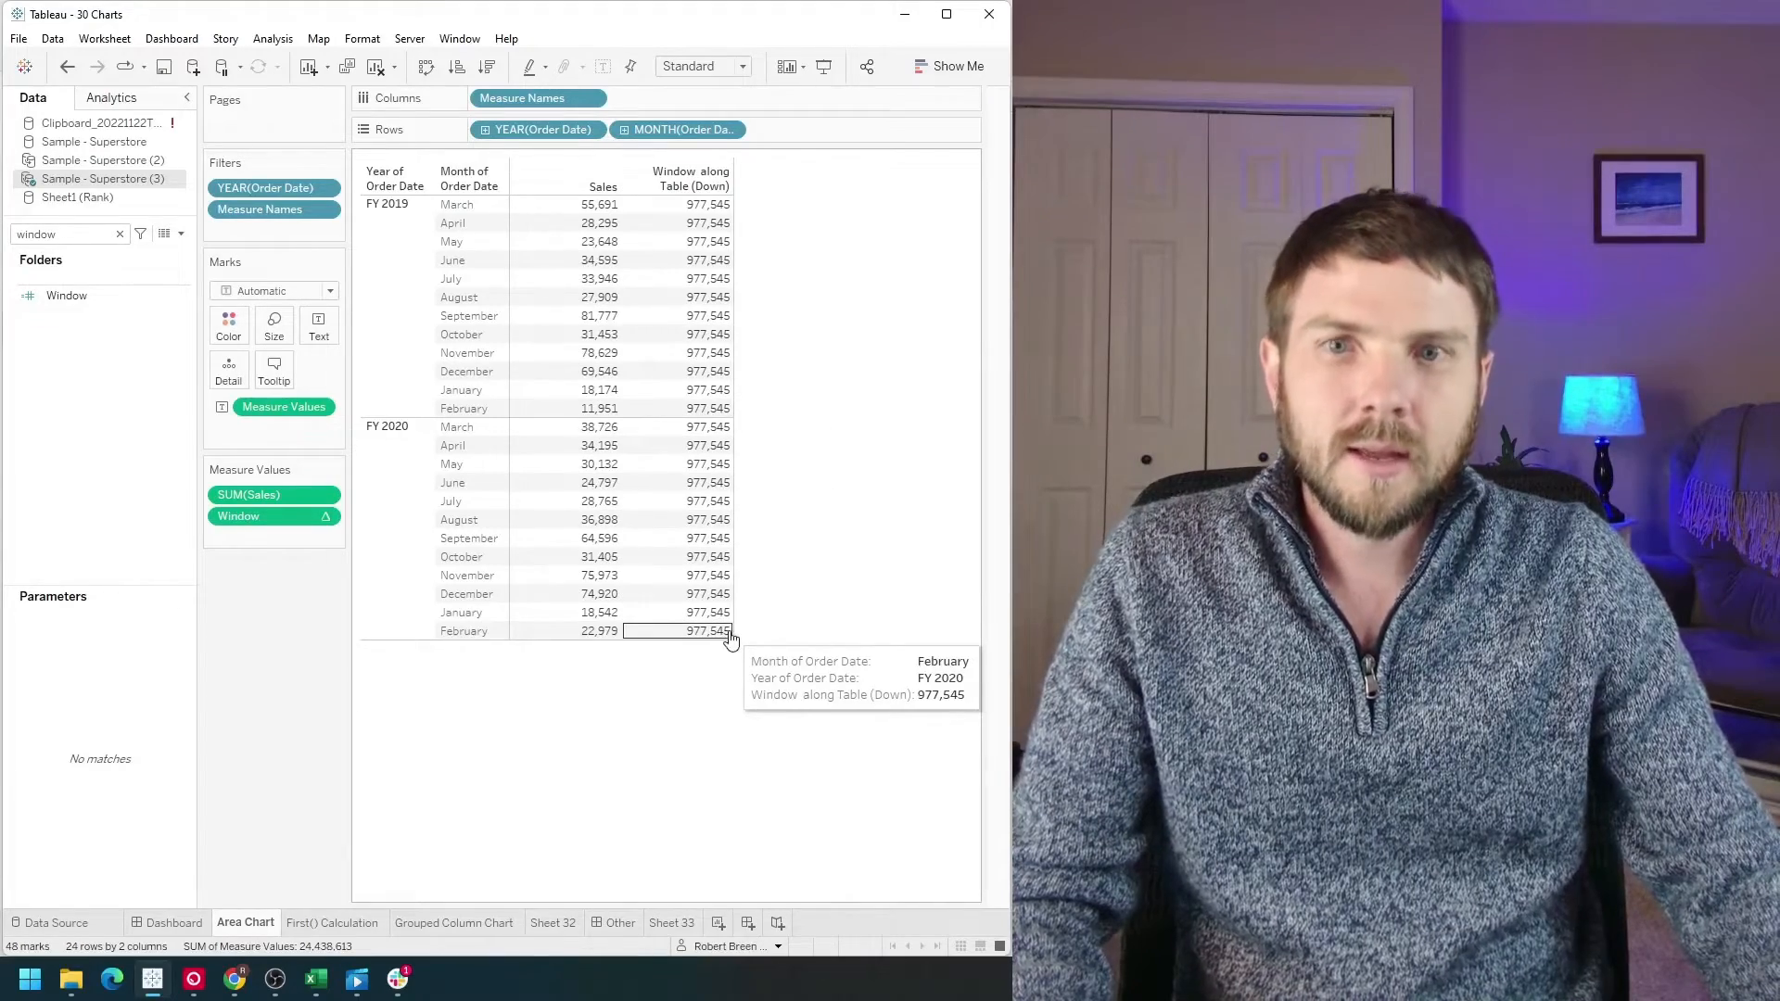
pyautogui.moveTo(779, 591)
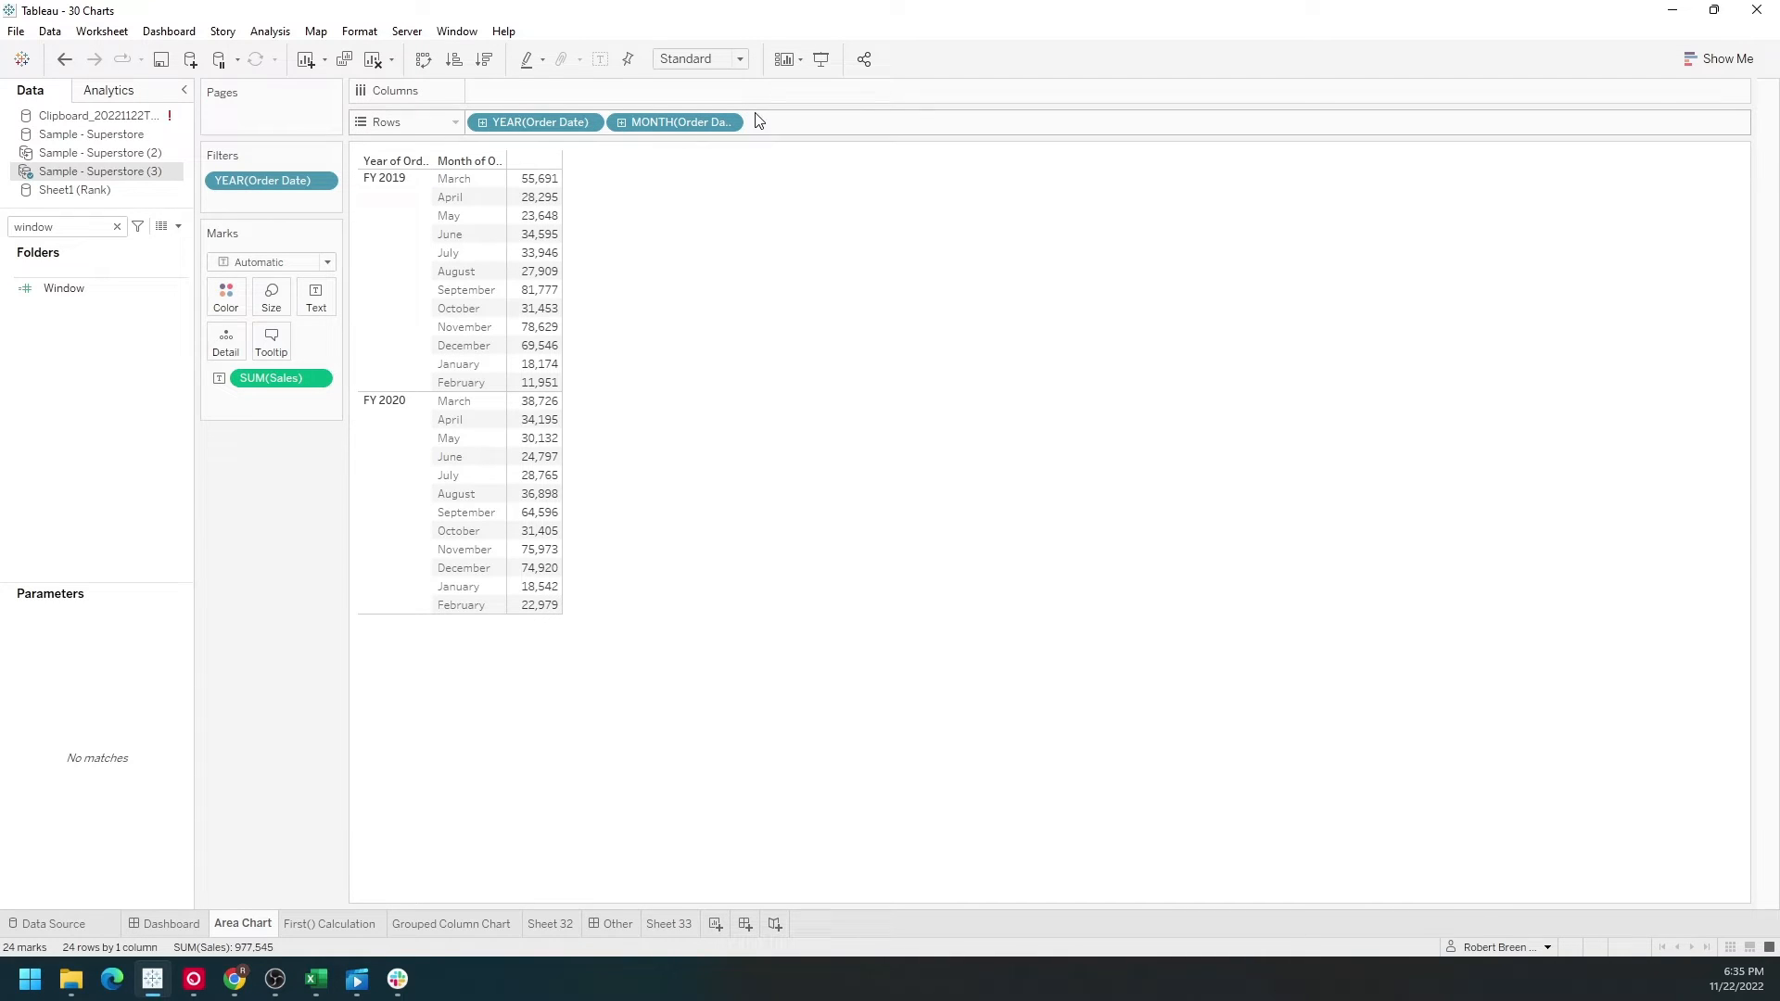
pyautogui.moveTo(874, 345)
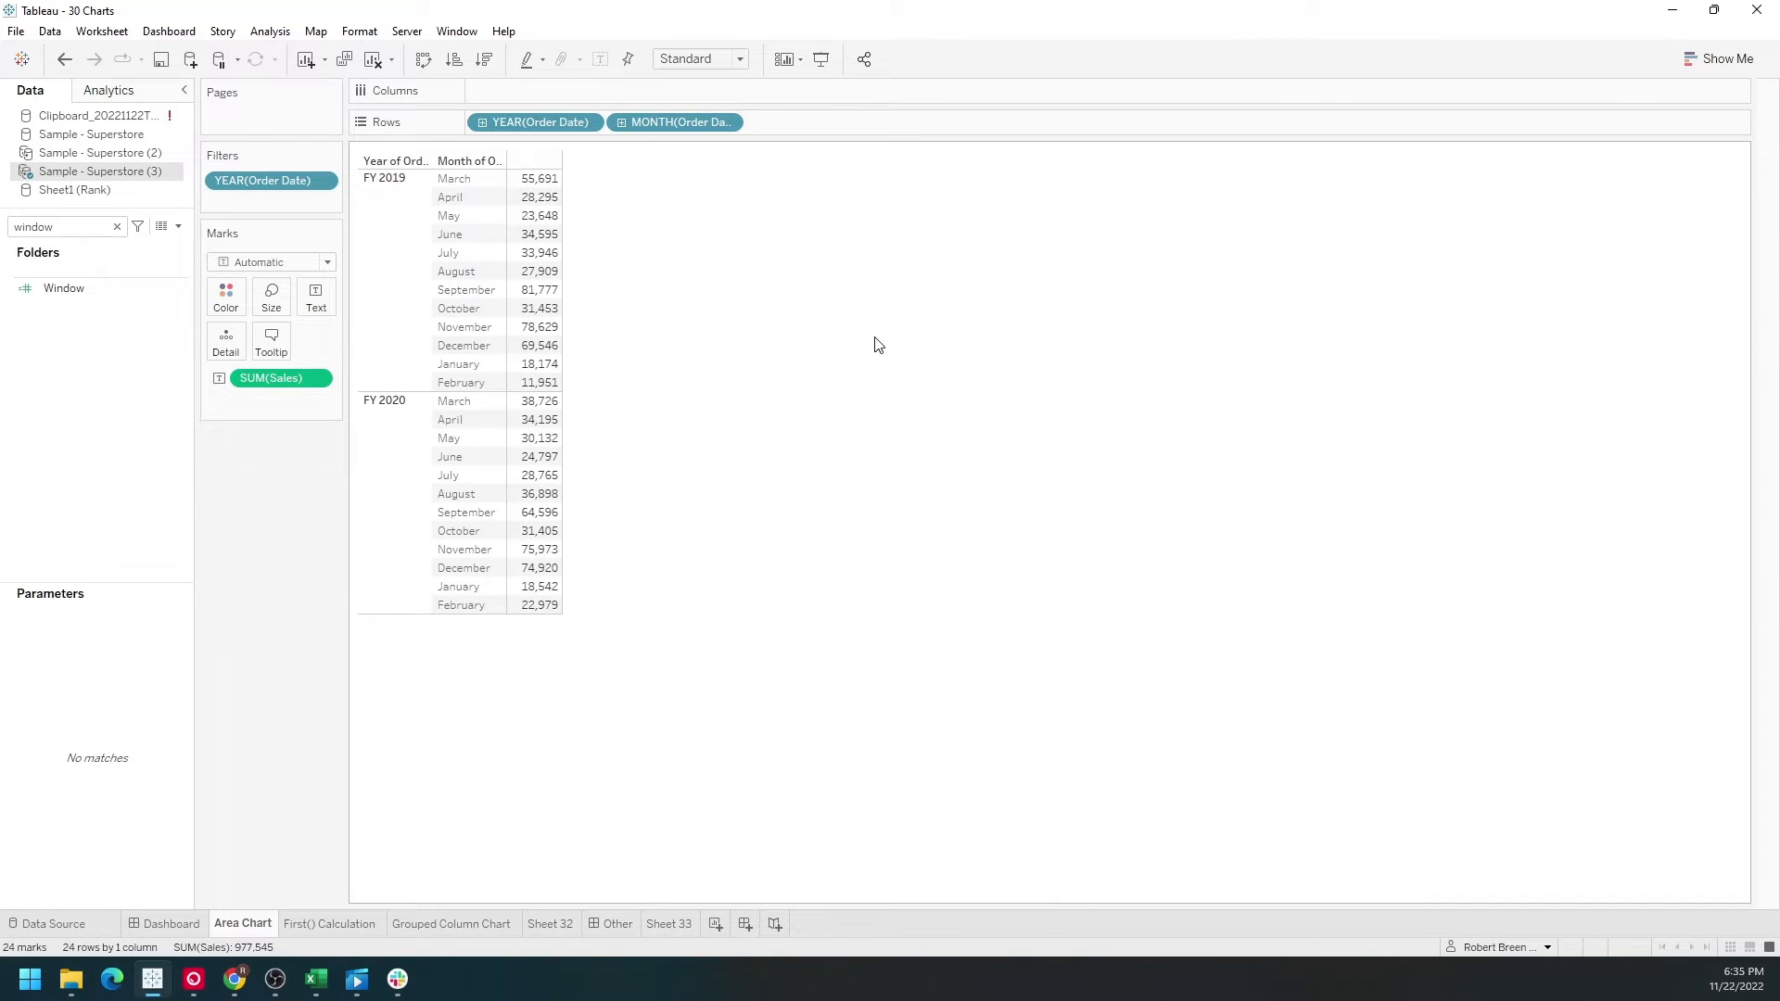
# Create a calculated field 'Window Sum' with formula window_sum(SUM([Sales])) and apply it.
pyautogui.click(178, 226)
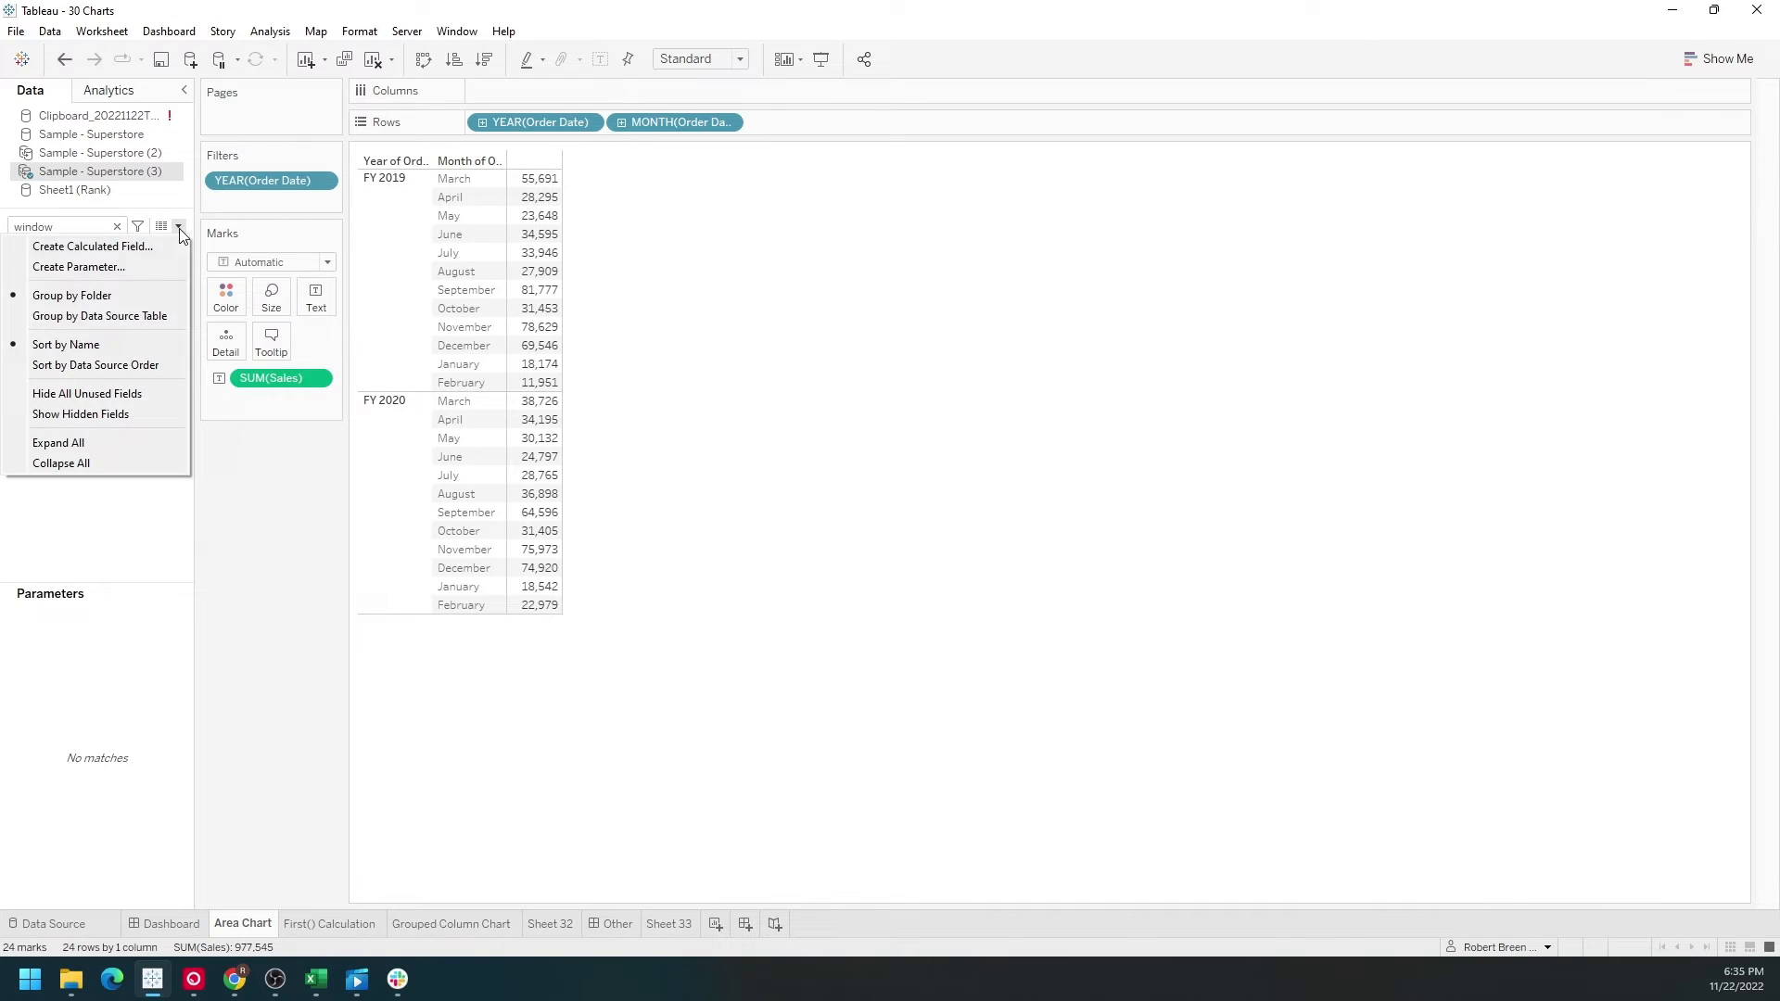
pyautogui.click(92, 247)
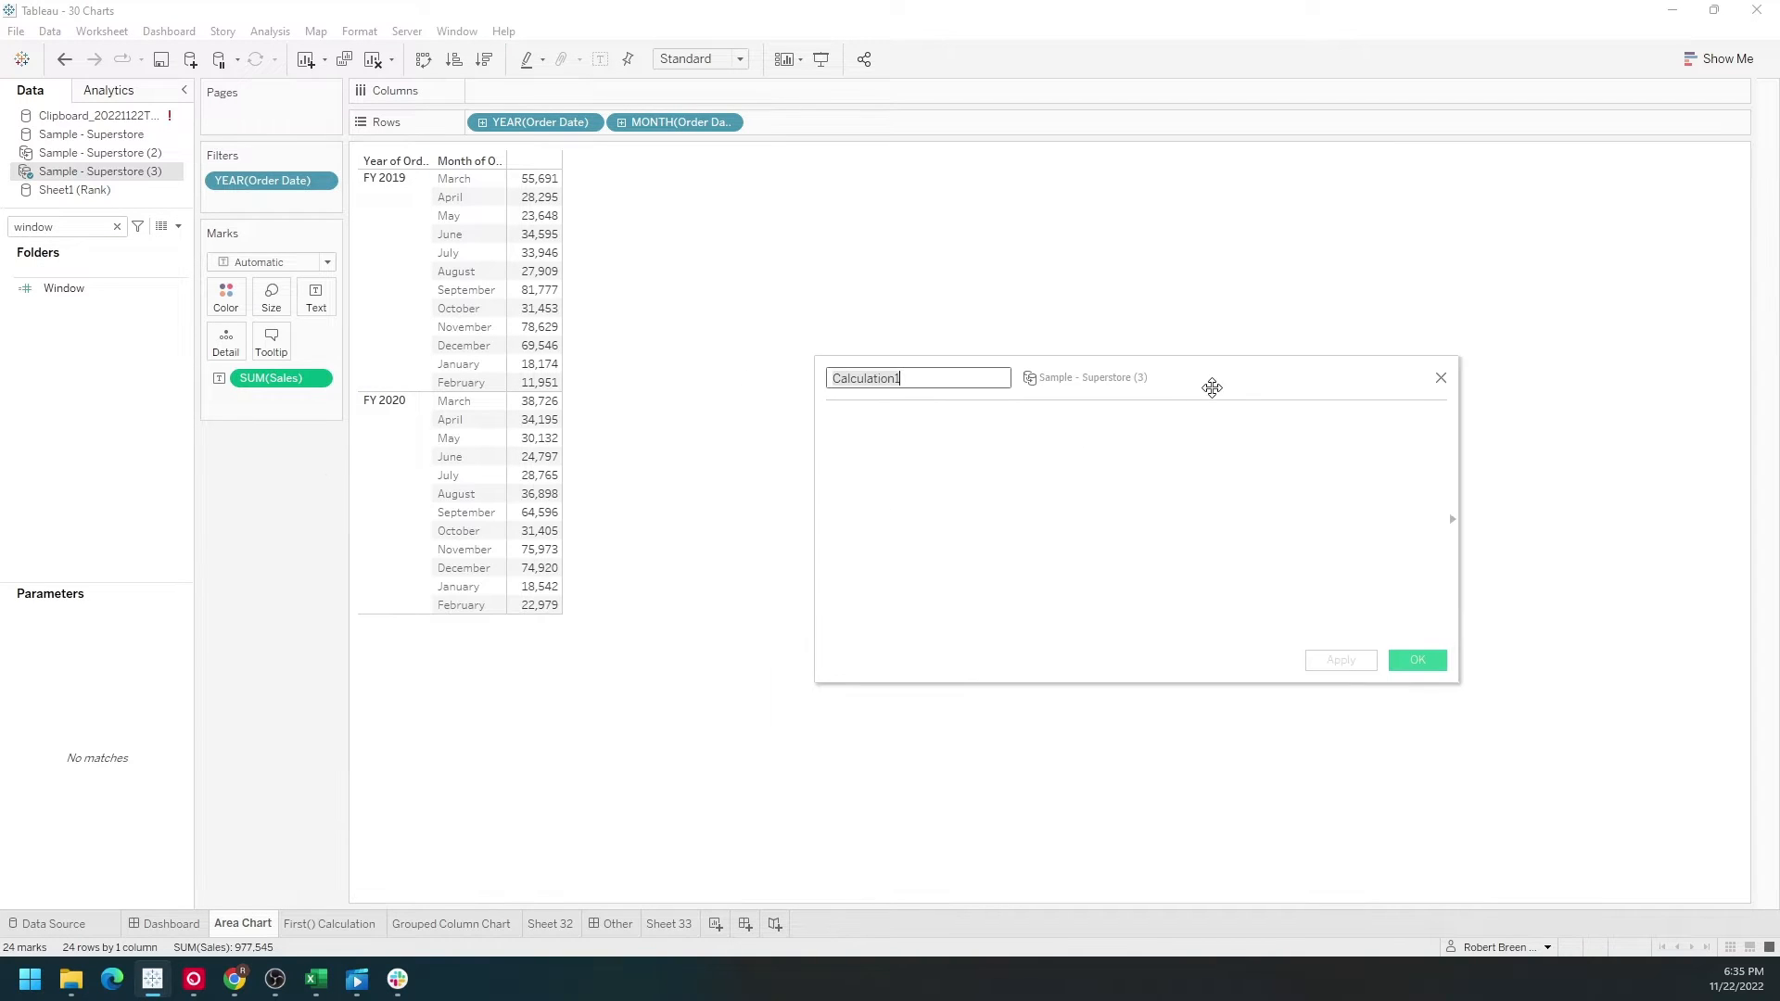
pyautogui.write('Windown')
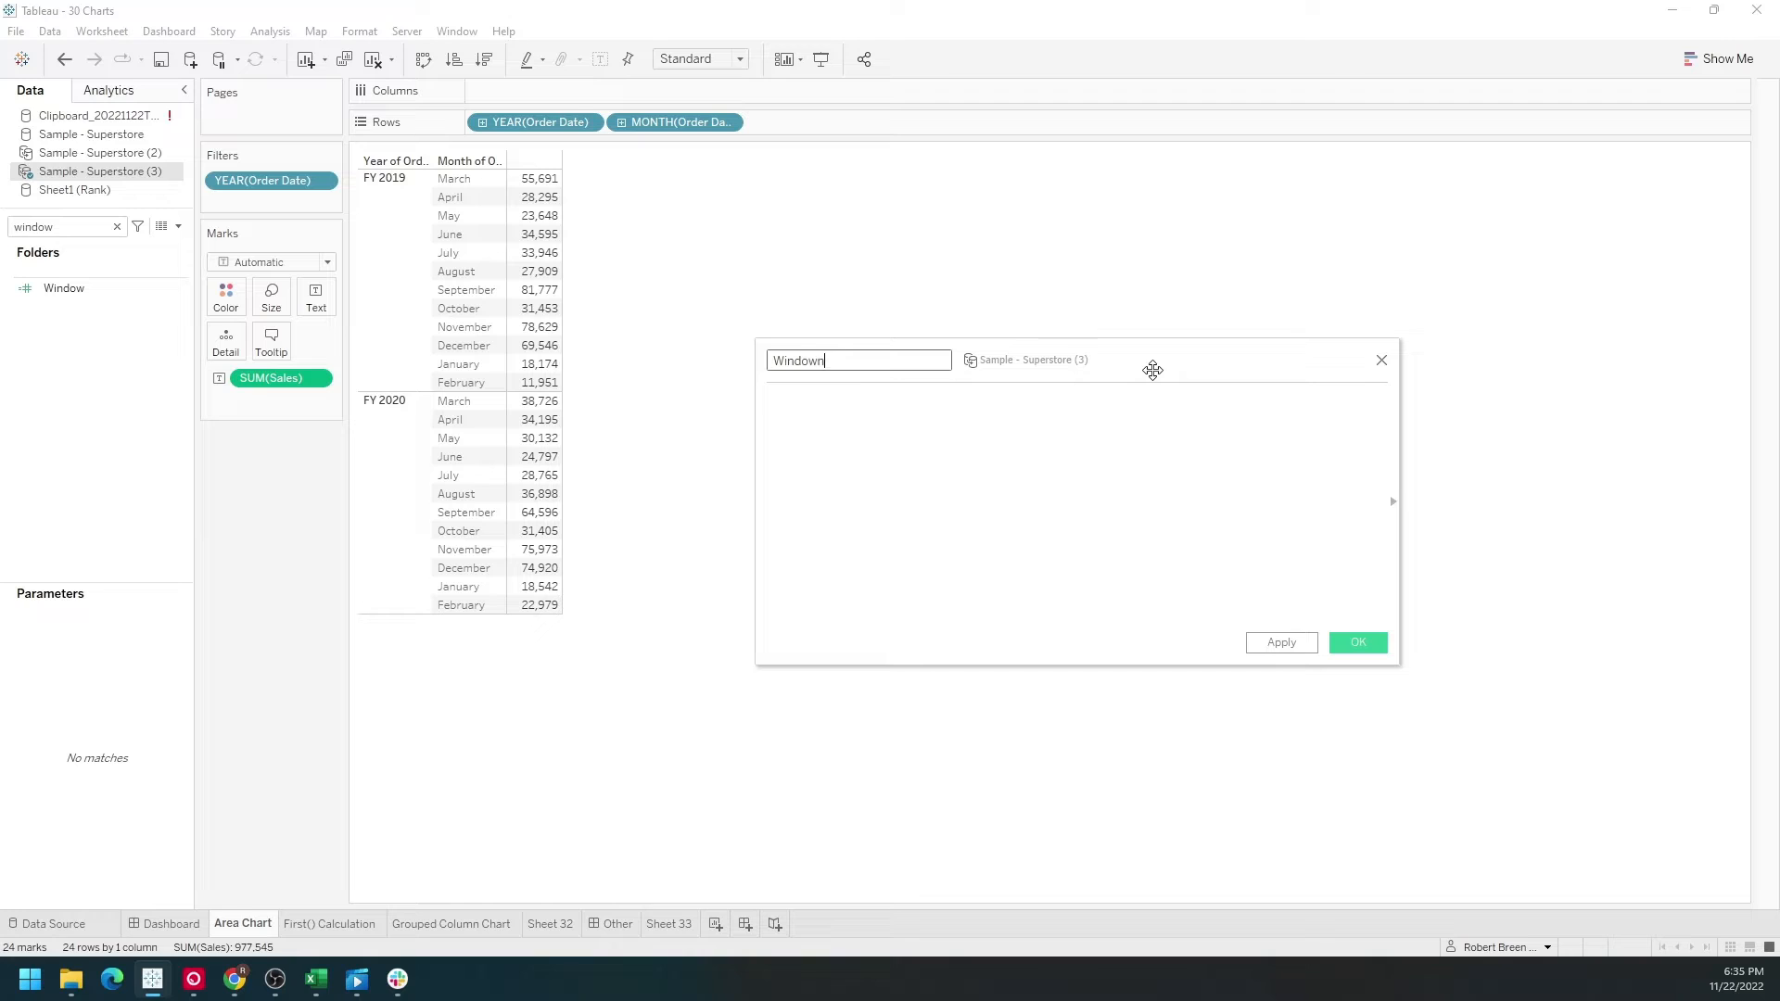
pyautogui.write('Sum')
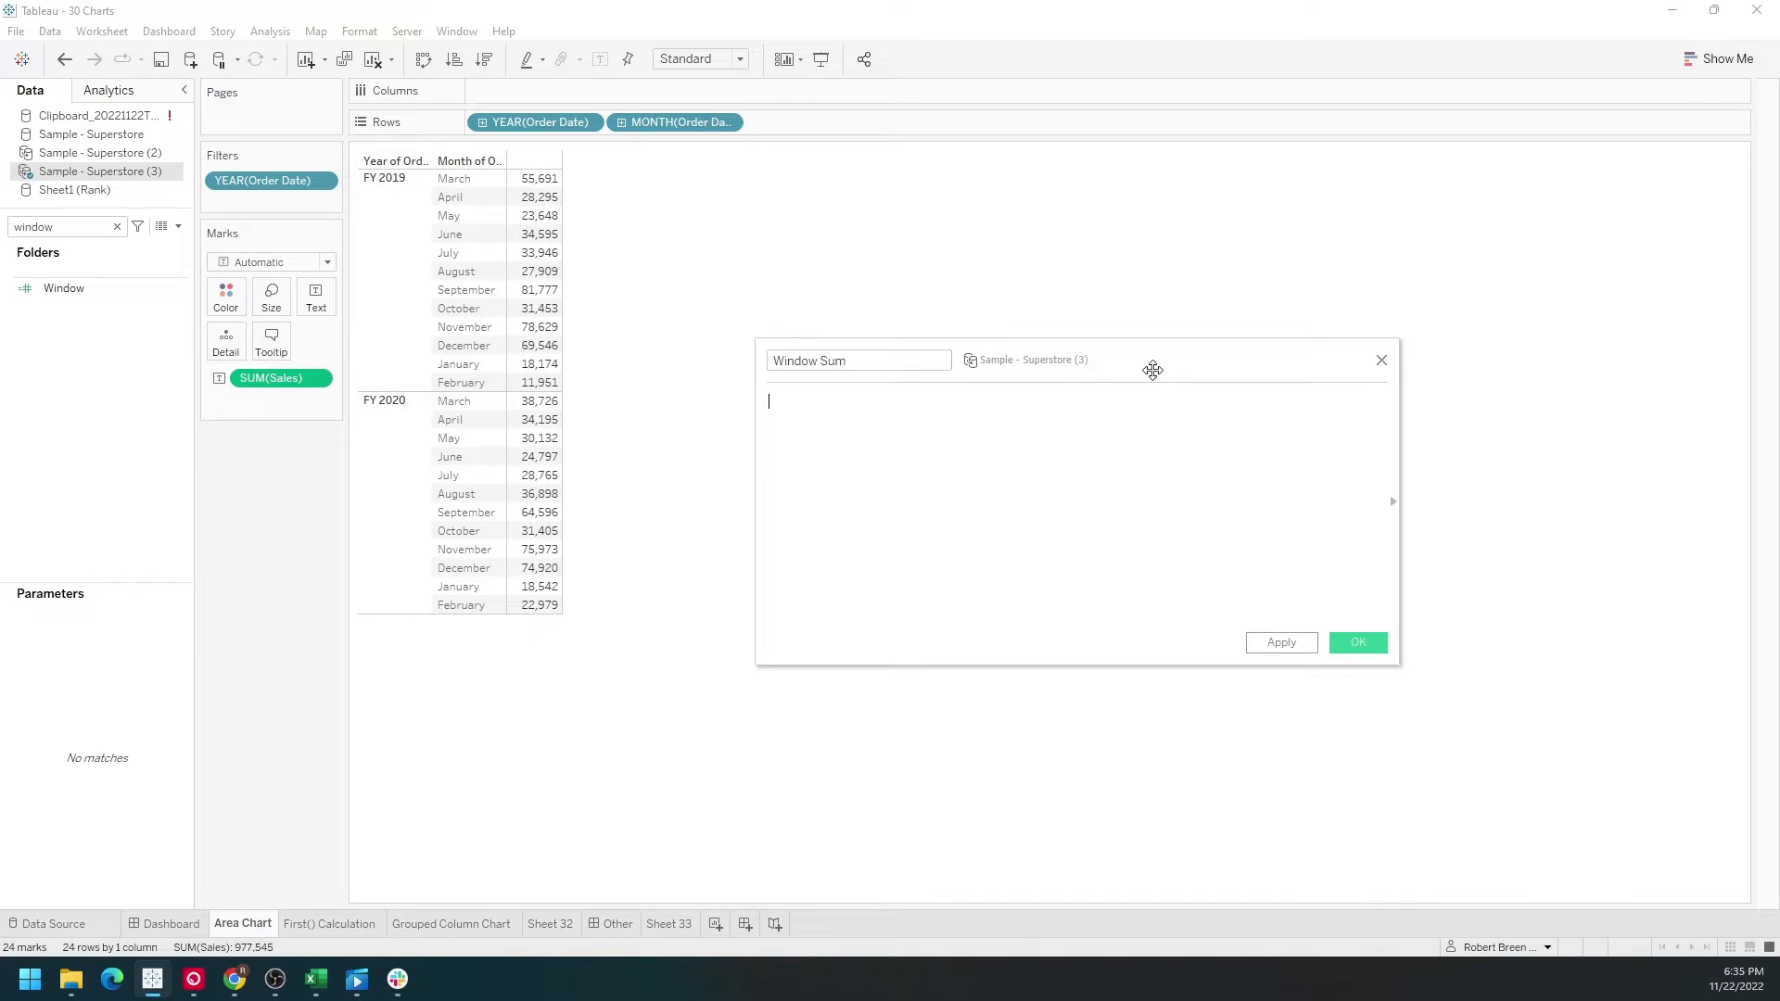
pyautogui.write('w')
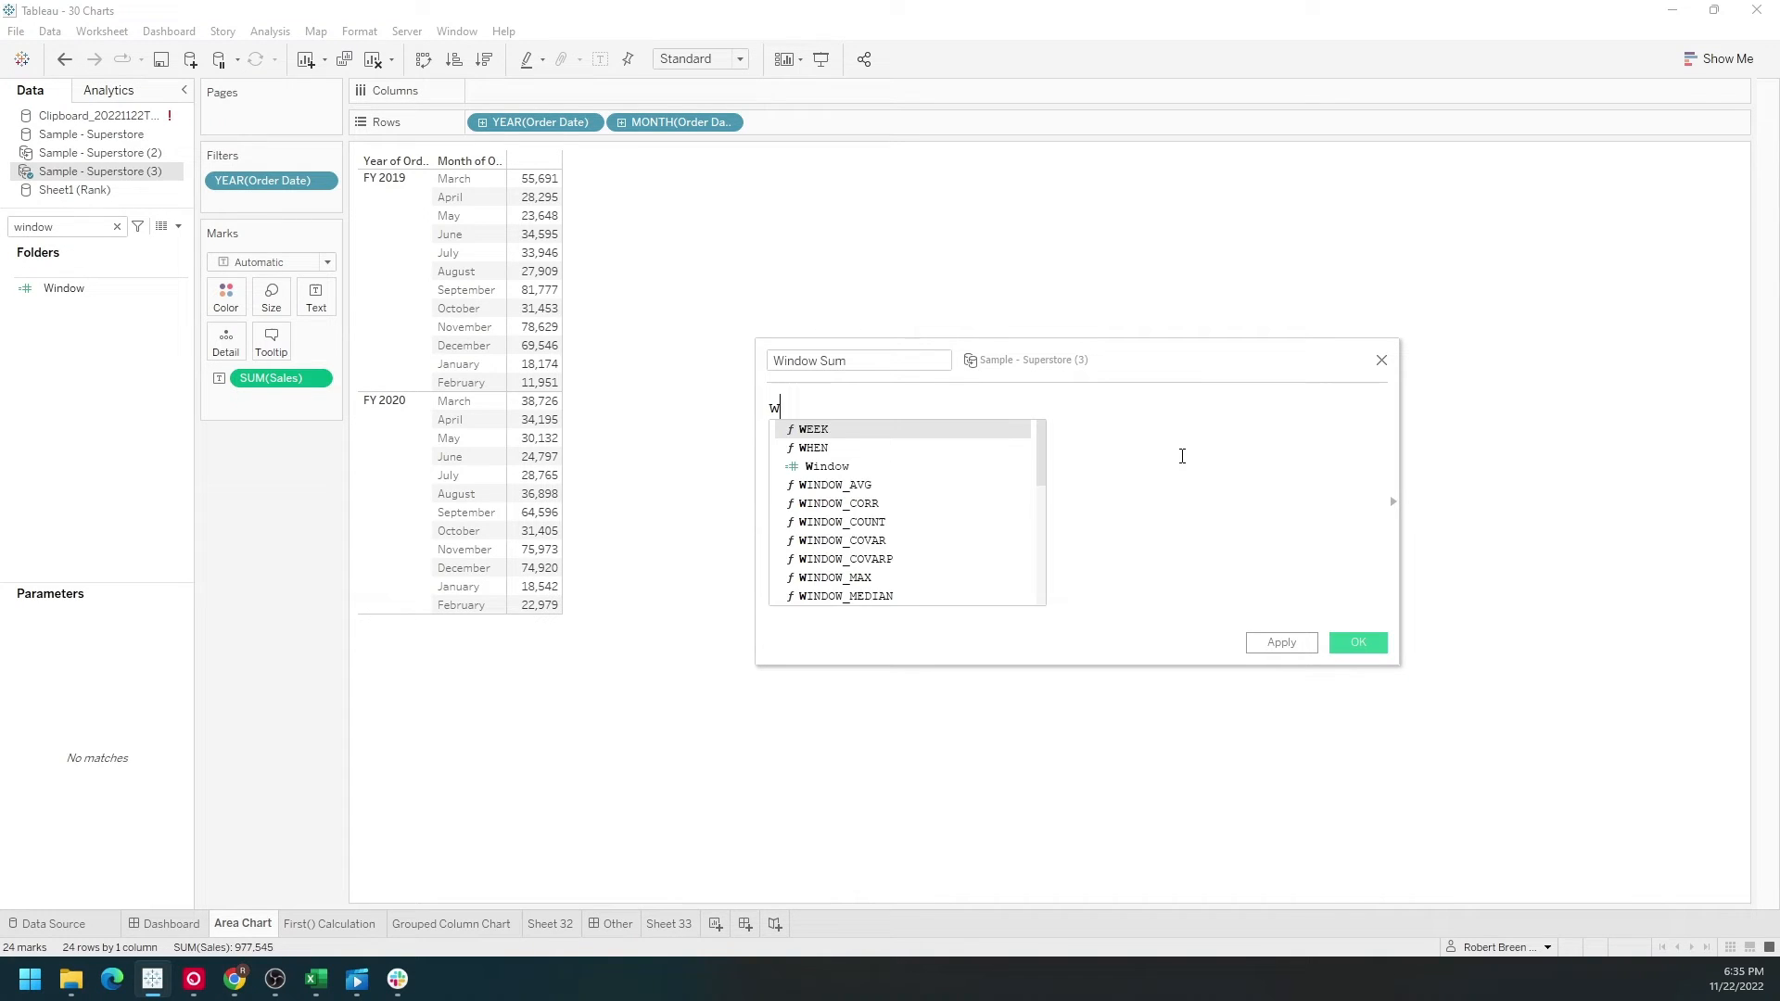
pyautogui.write('indow_sum(SUM([Sales')
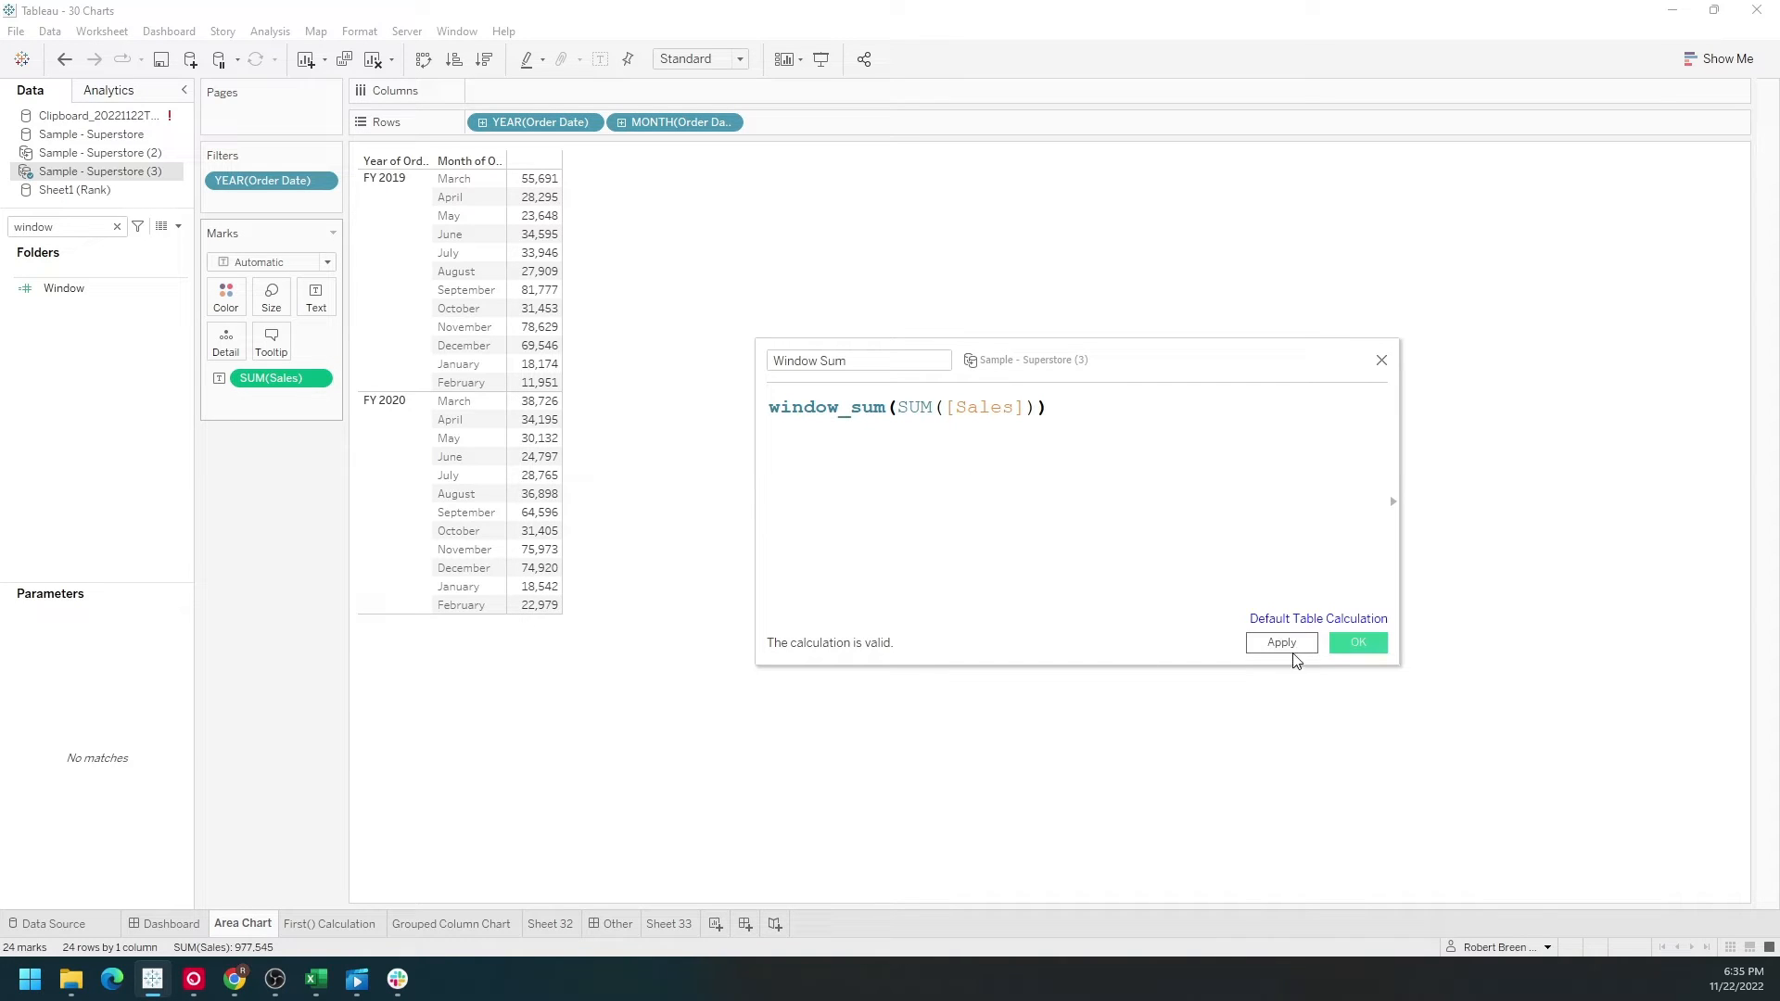
pyautogui.click(1357, 643)
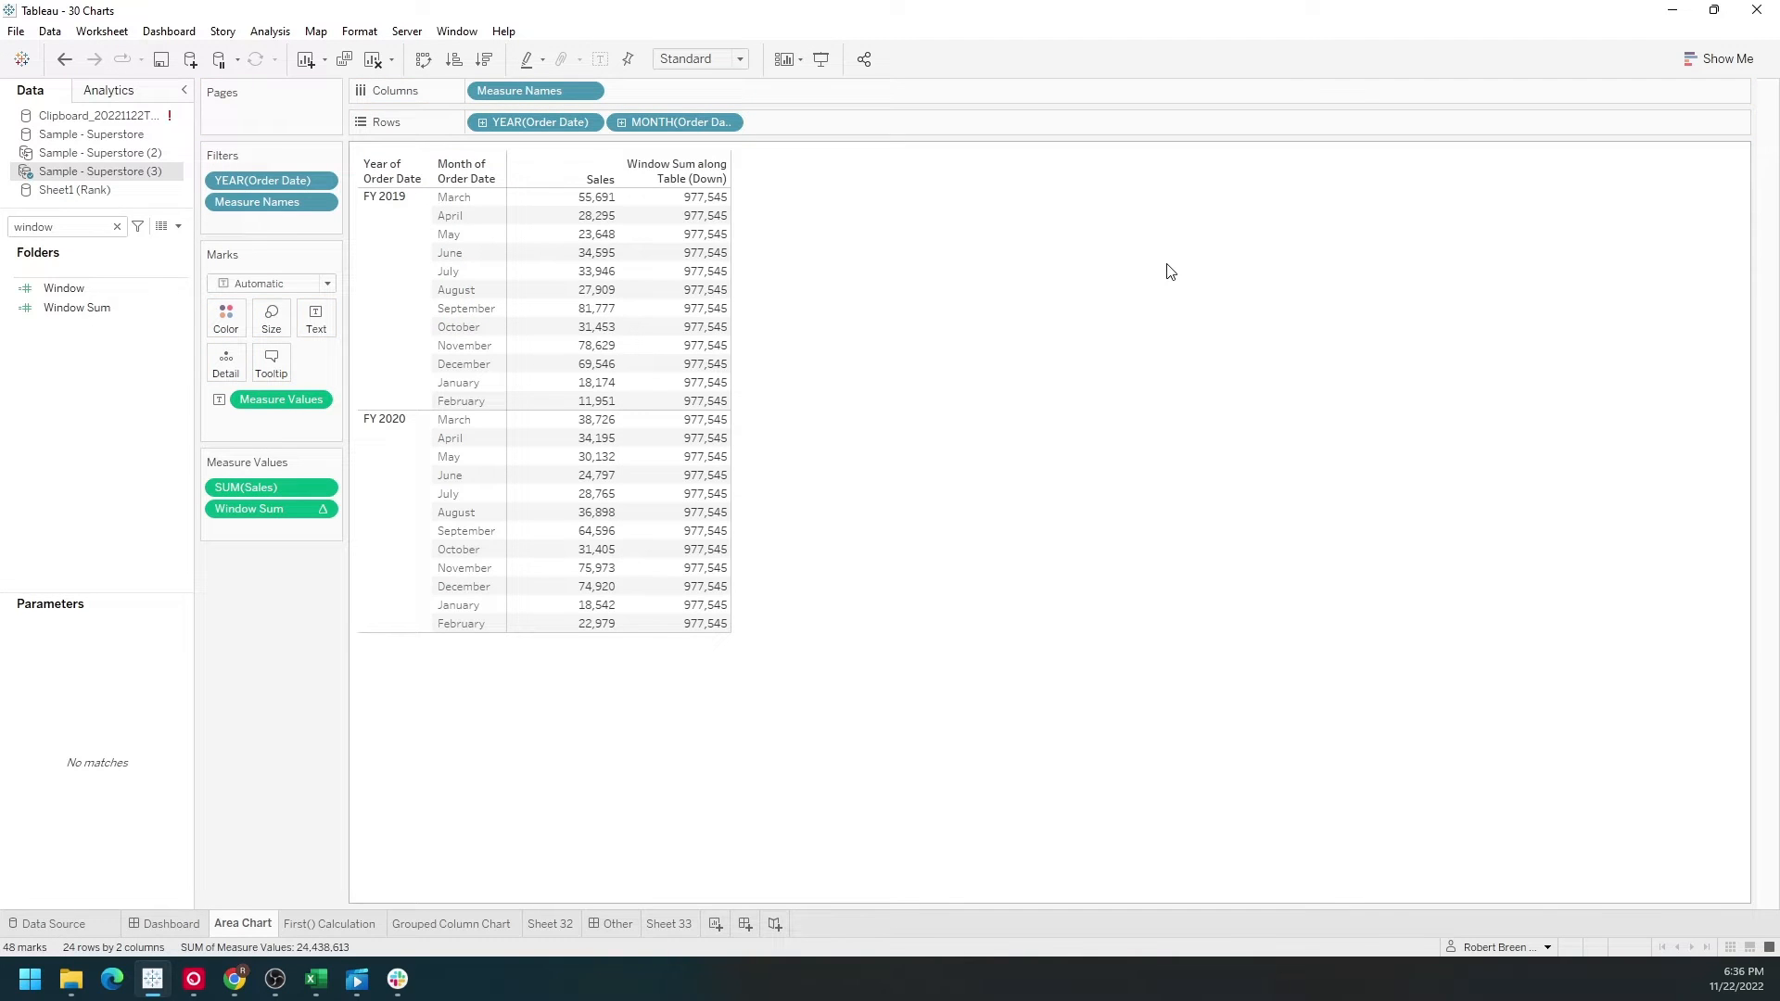
pyautogui.moveTo(704, 419)
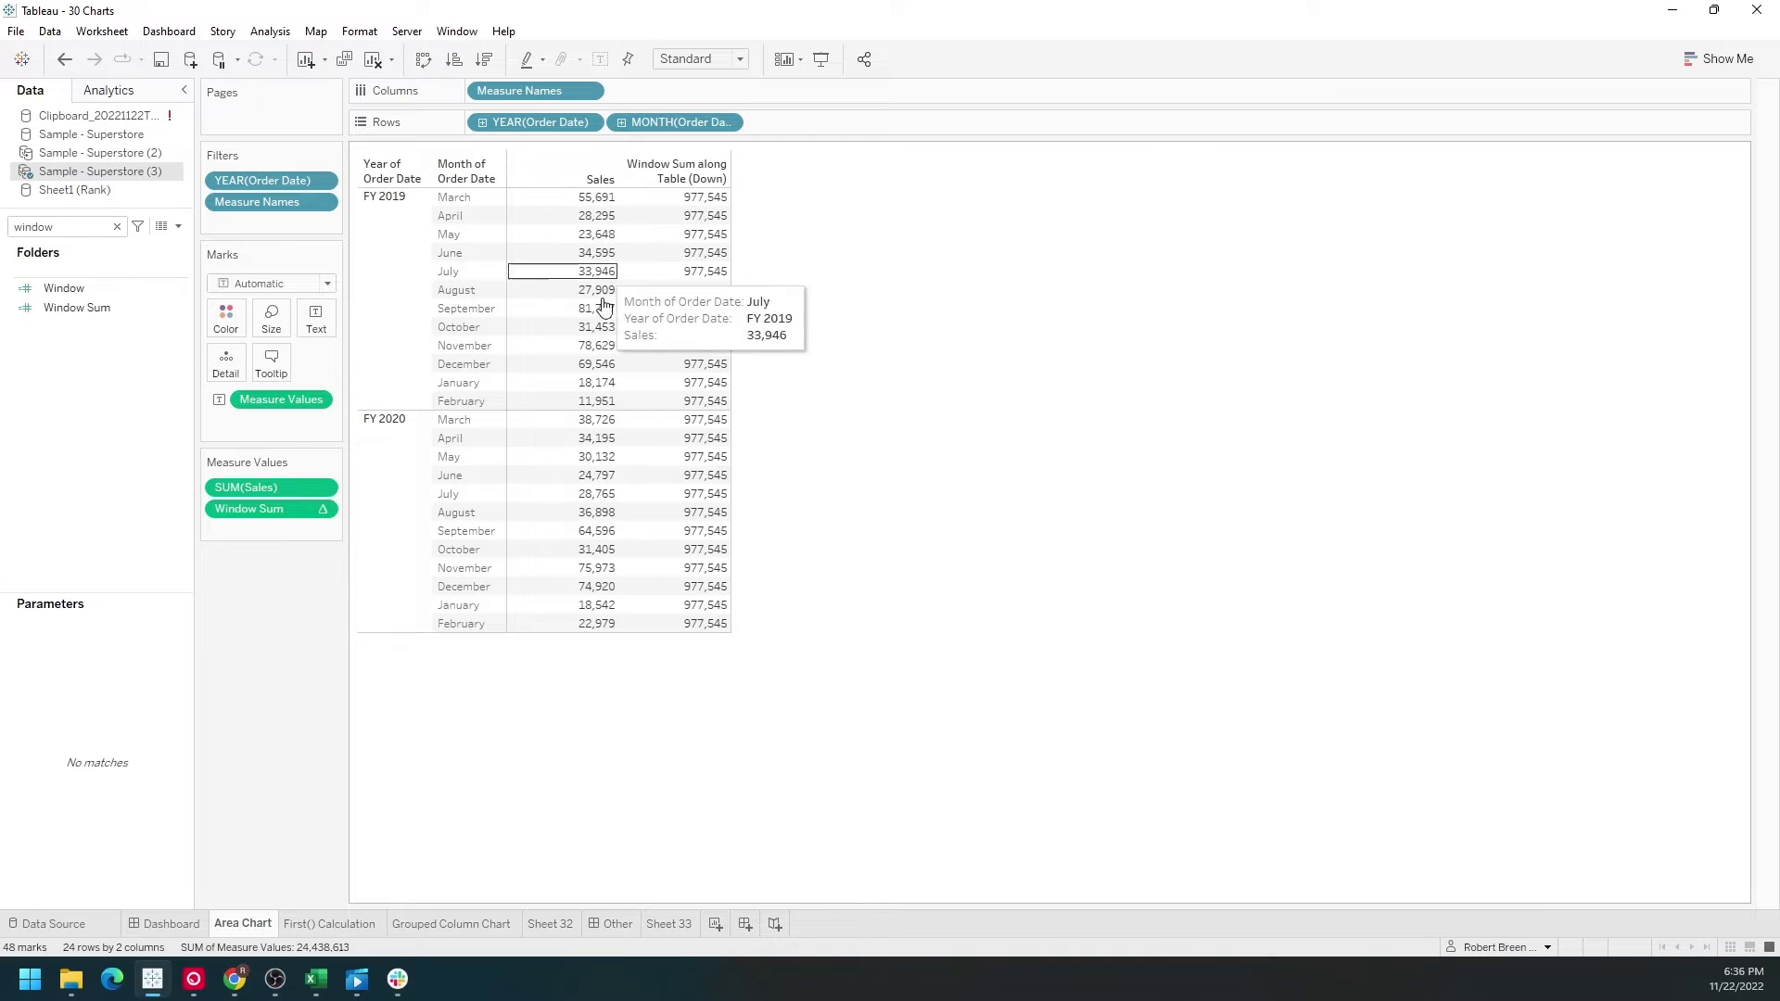
pyautogui.moveTo(697, 308)
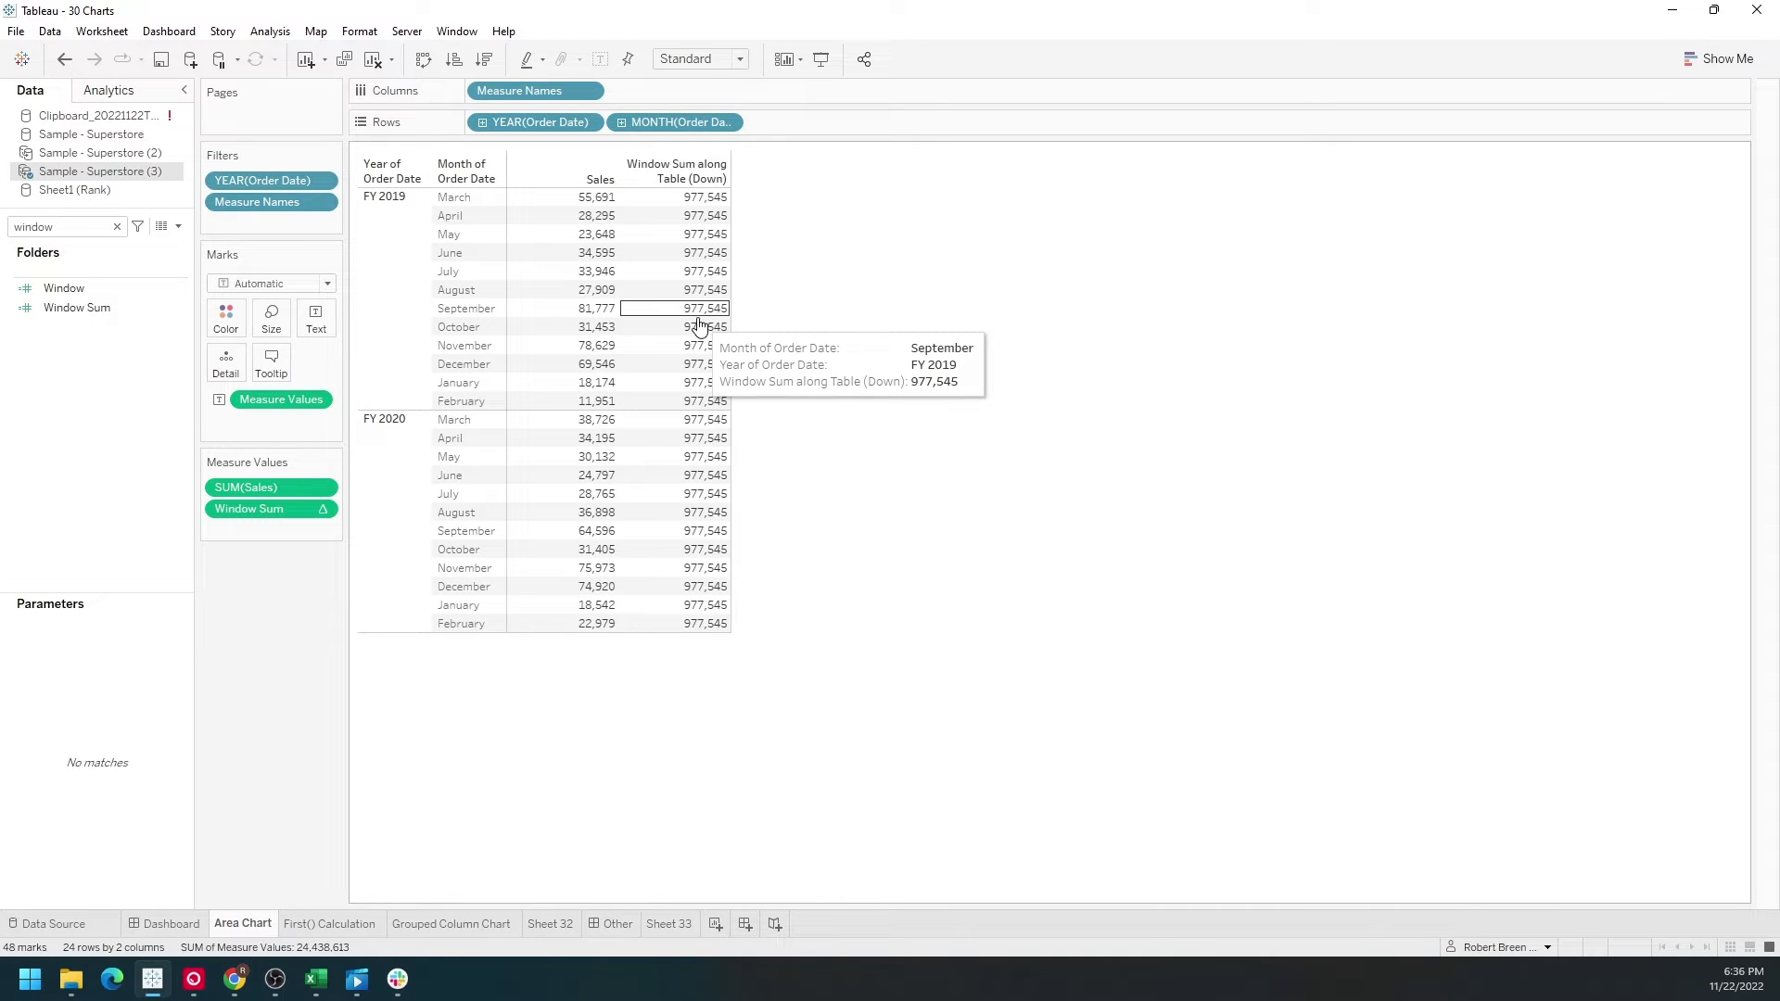
pyautogui.moveTo(697, 327)
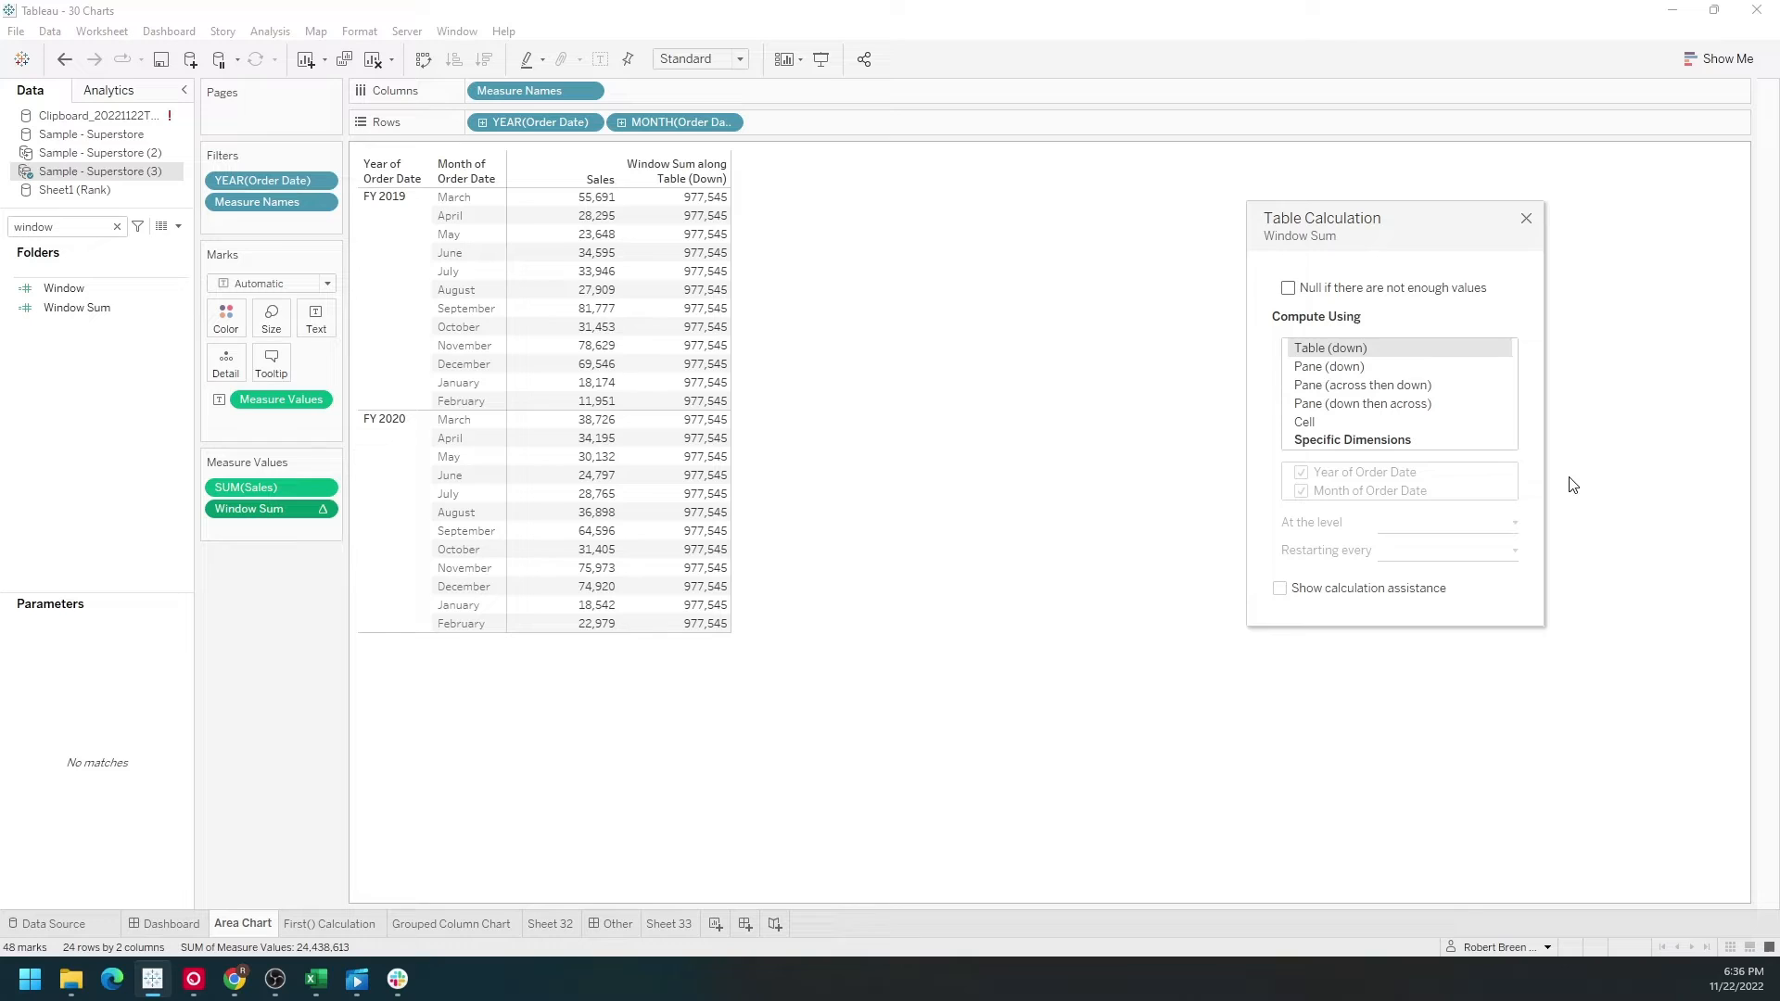
# Set Window Sum to compute using Specific Dimensions, with only Year of Order Date checked.
pyautogui.click(1351, 439)
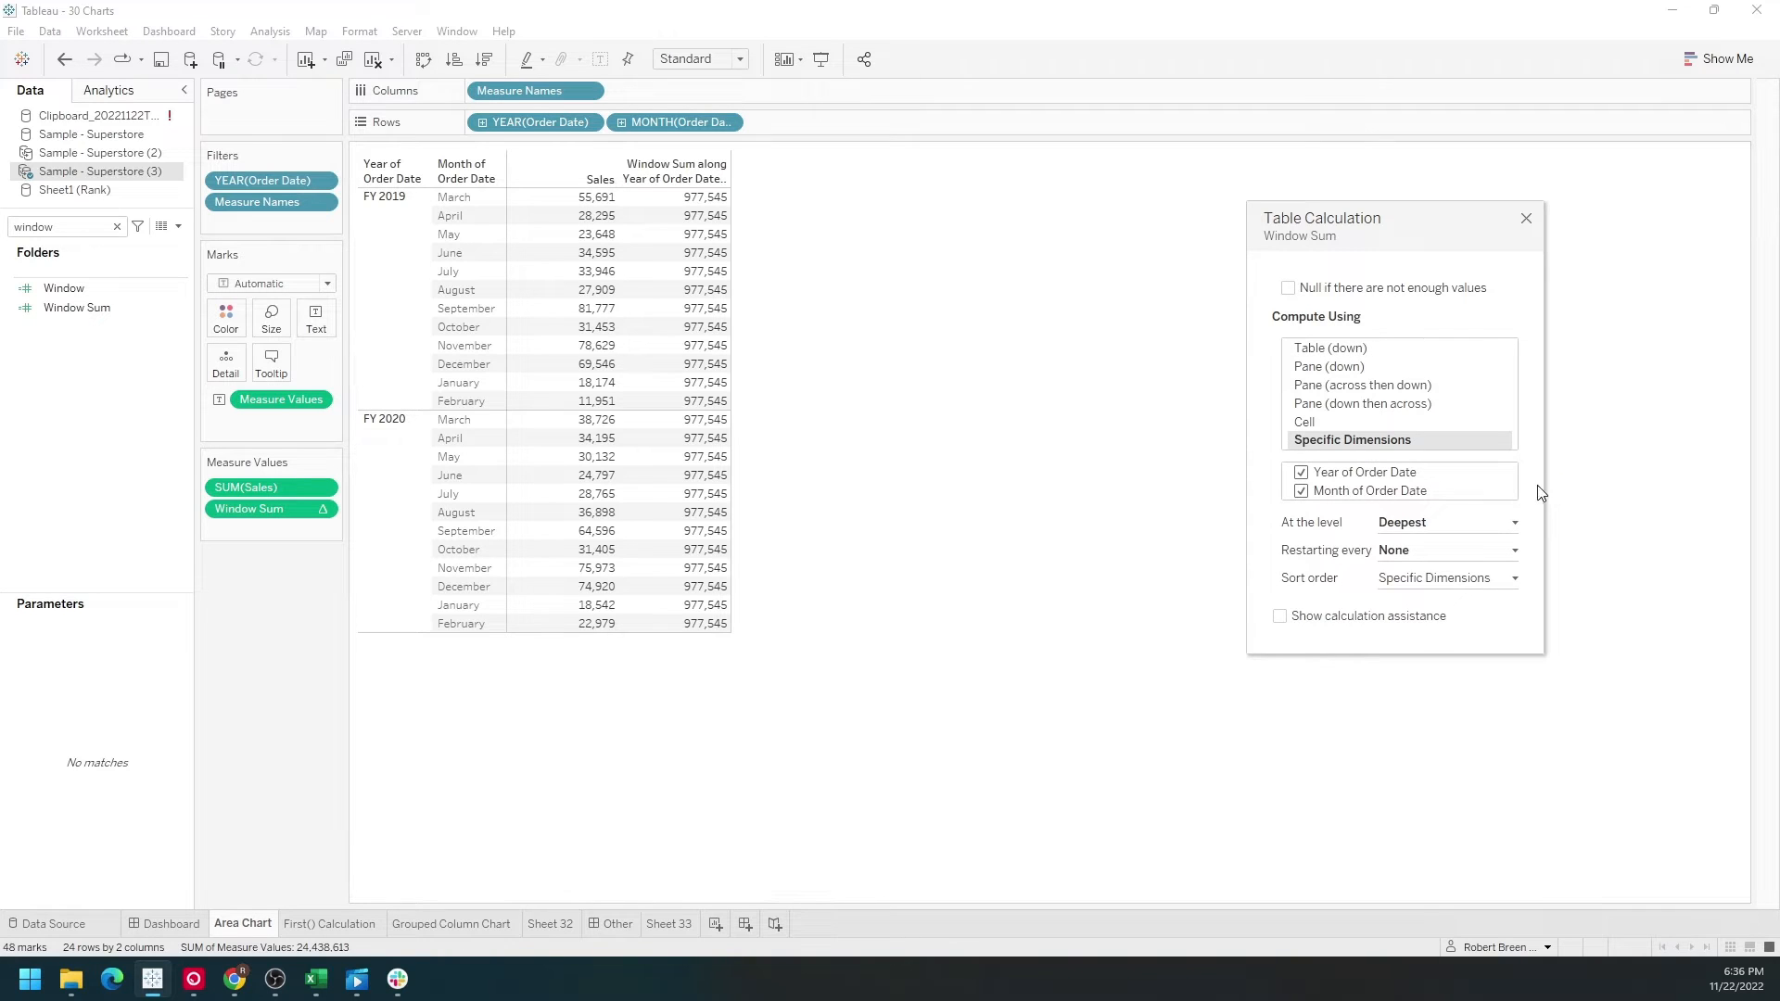
pyautogui.click(1301, 472)
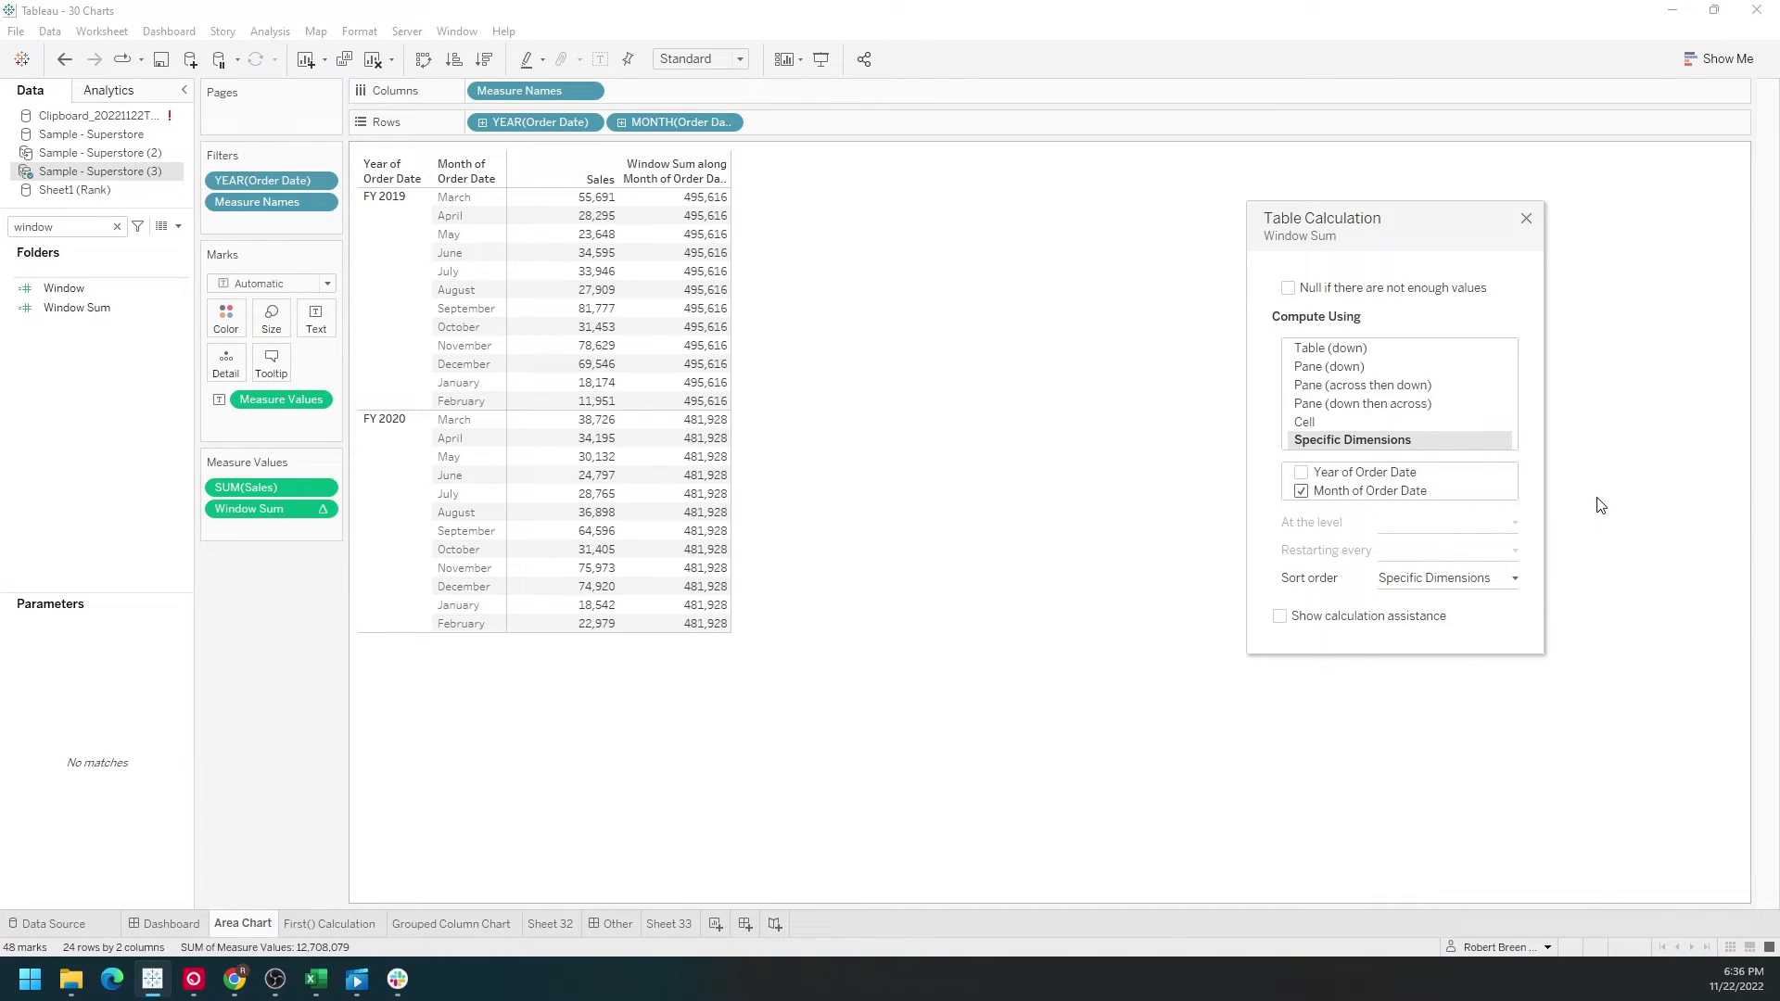
pyautogui.moveTo(812, 324)
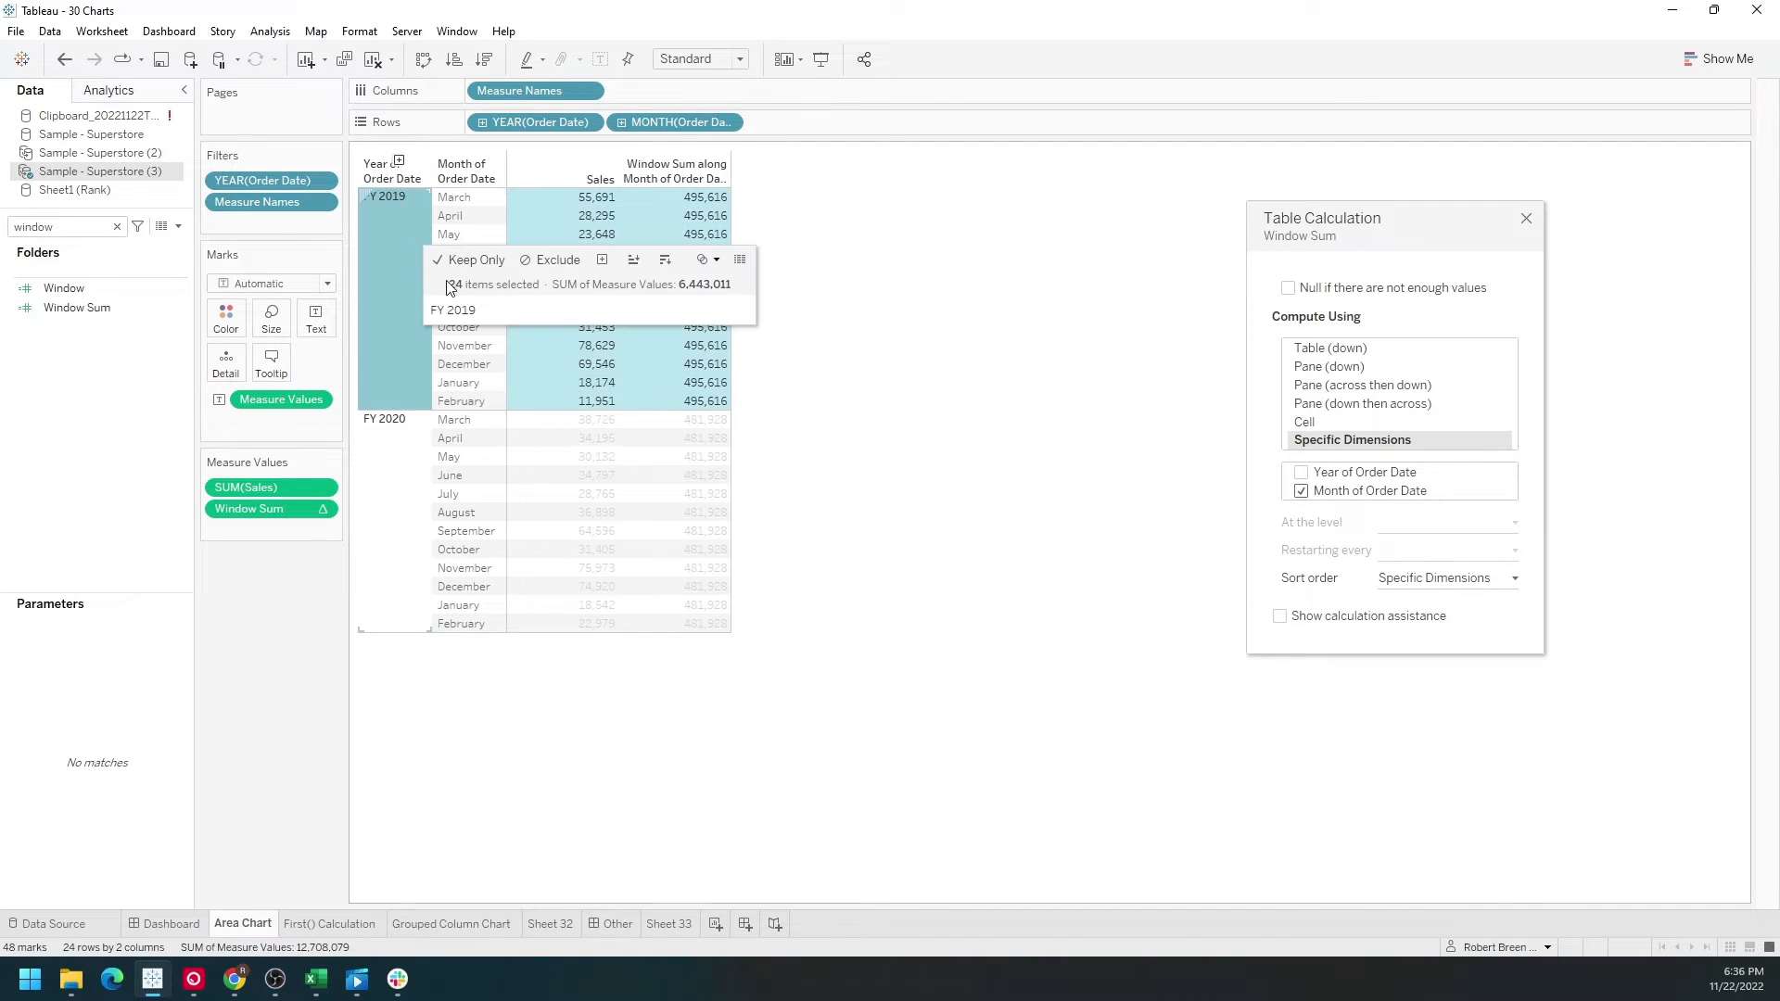
pyautogui.click(703, 216)
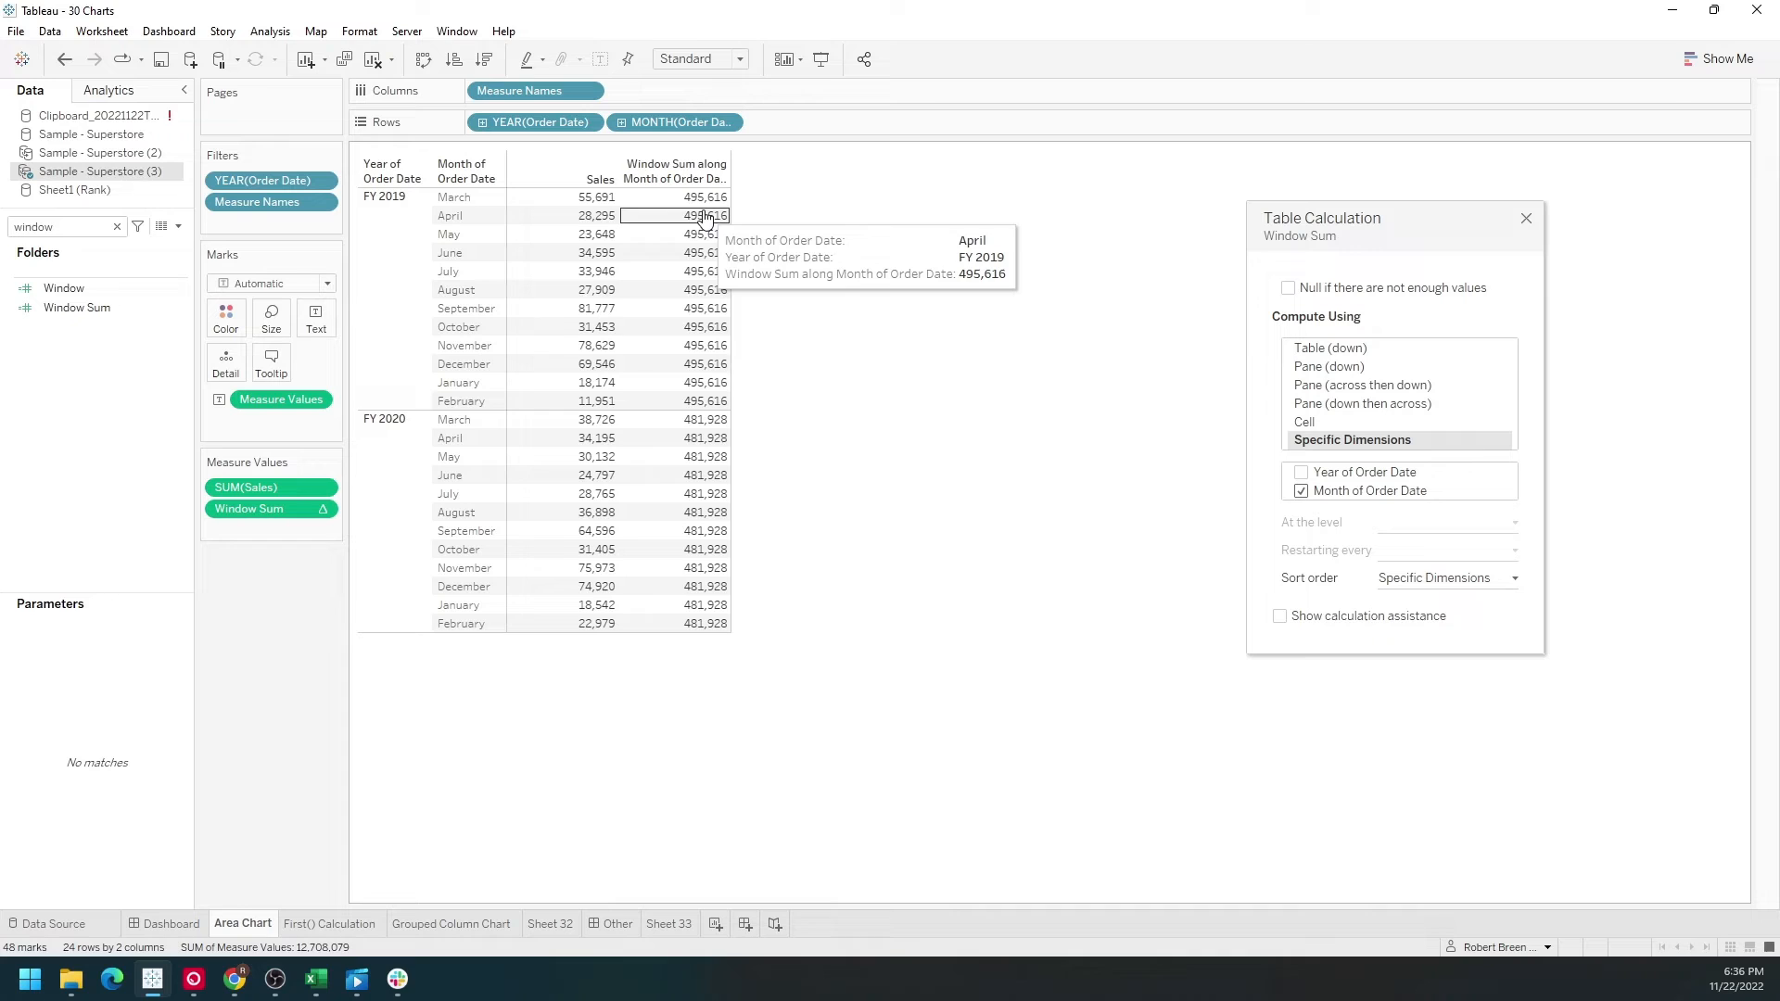
pyautogui.click(383, 418)
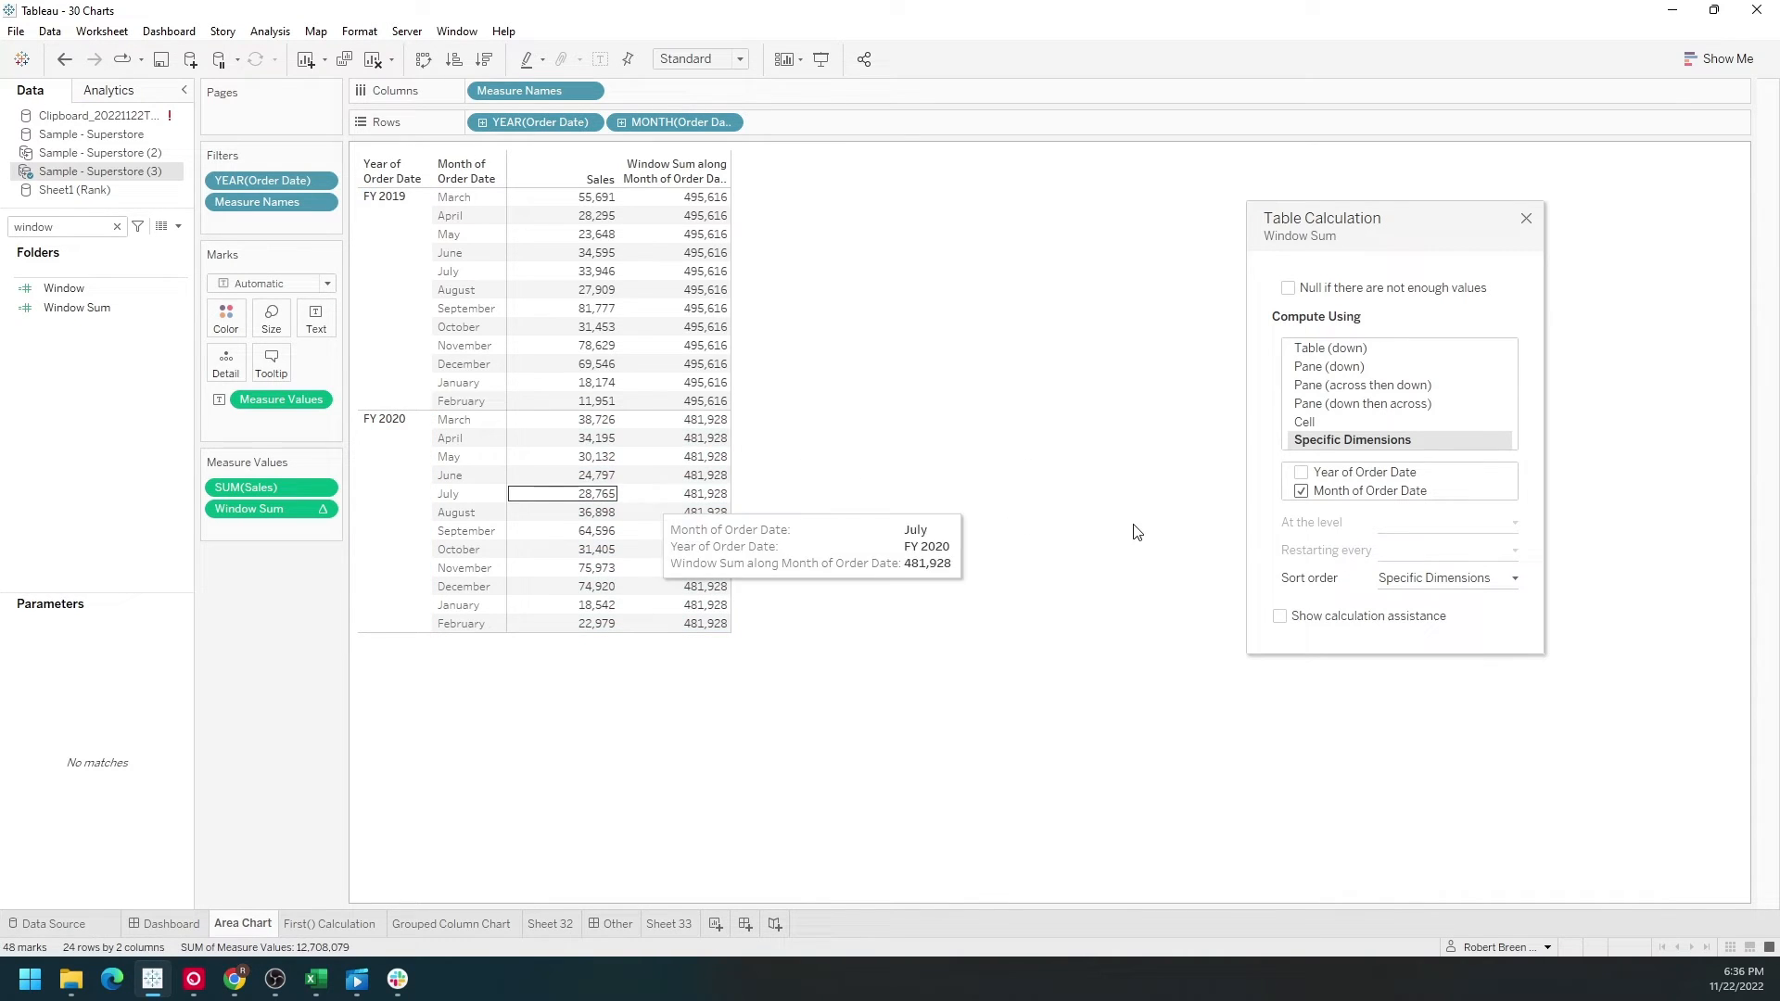
pyautogui.click(1300, 472)
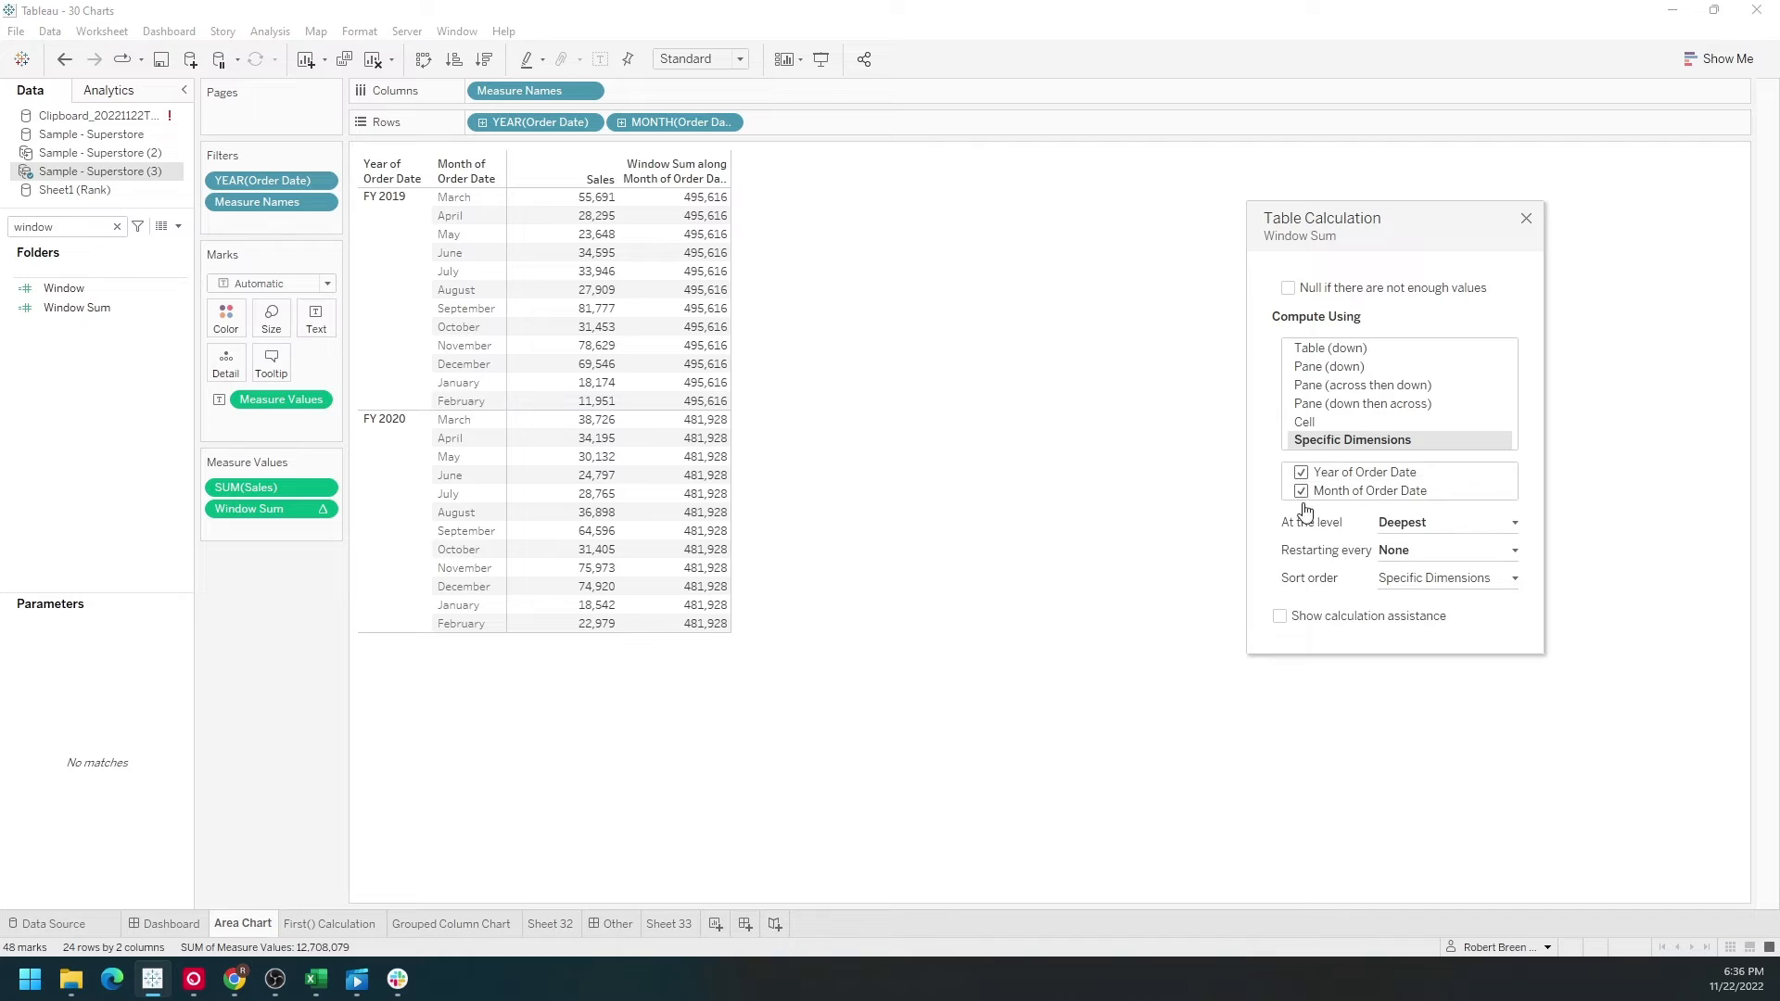
pyautogui.click(1301, 491)
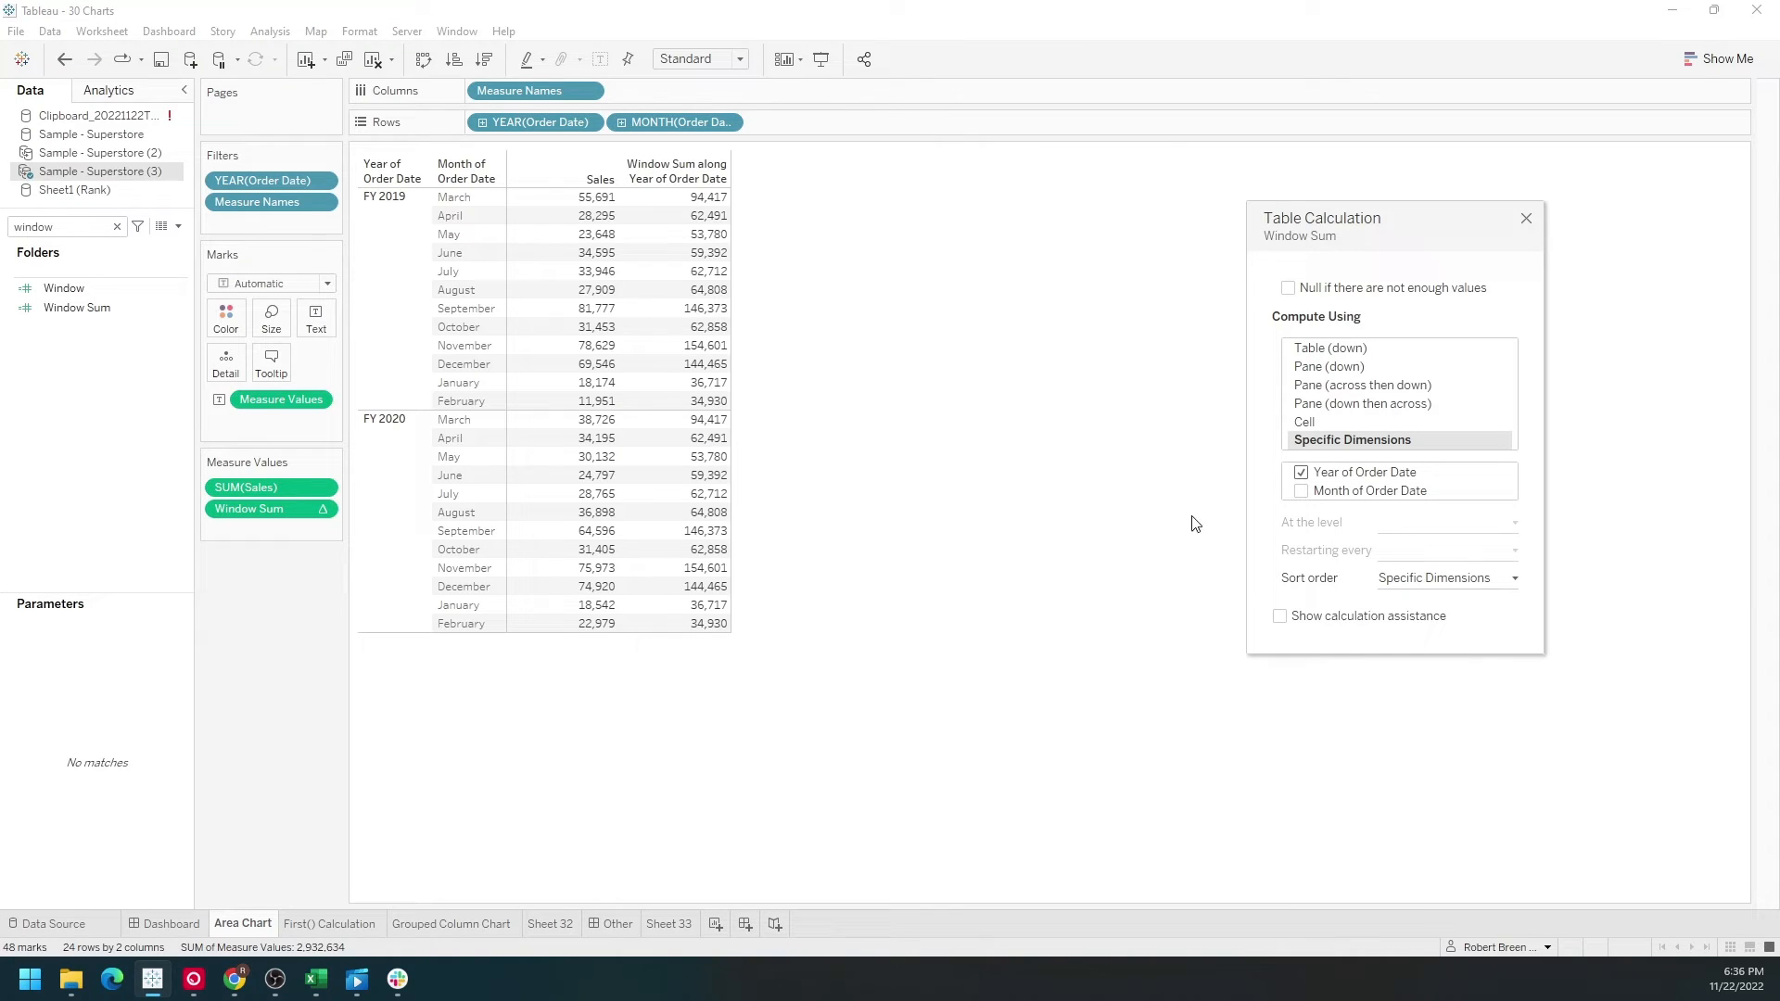
pyautogui.moveTo(674, 197)
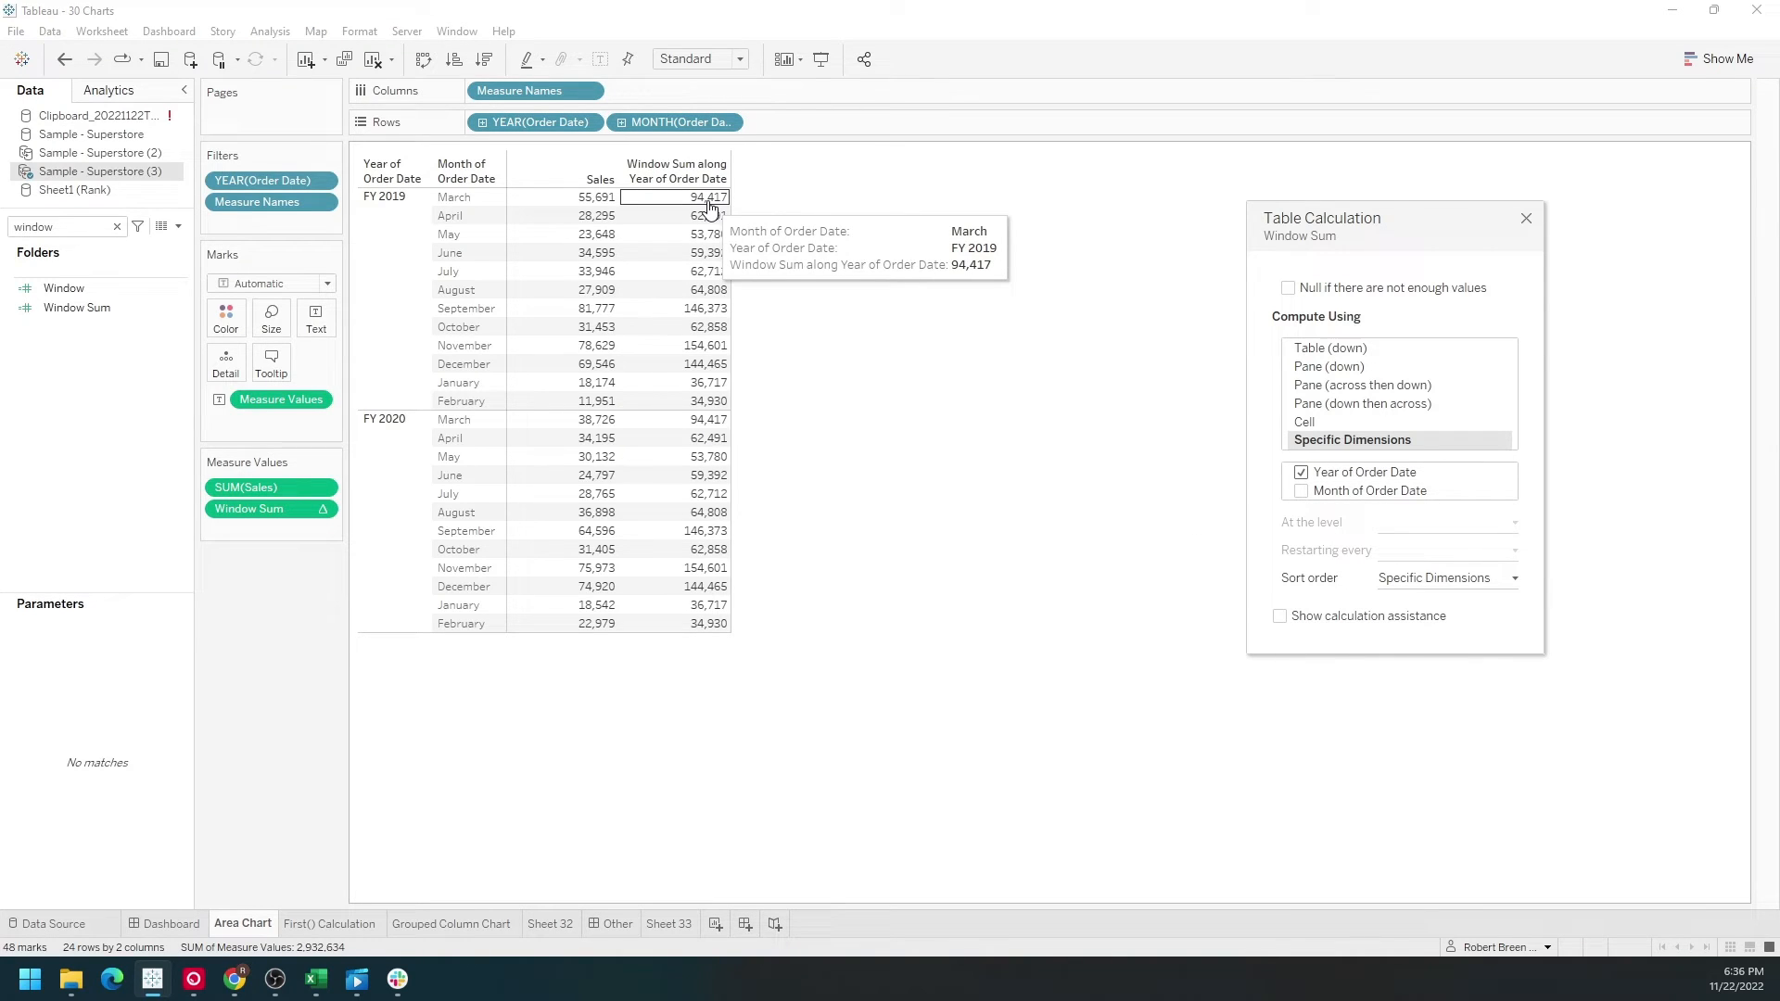
pyautogui.moveTo(703, 419)
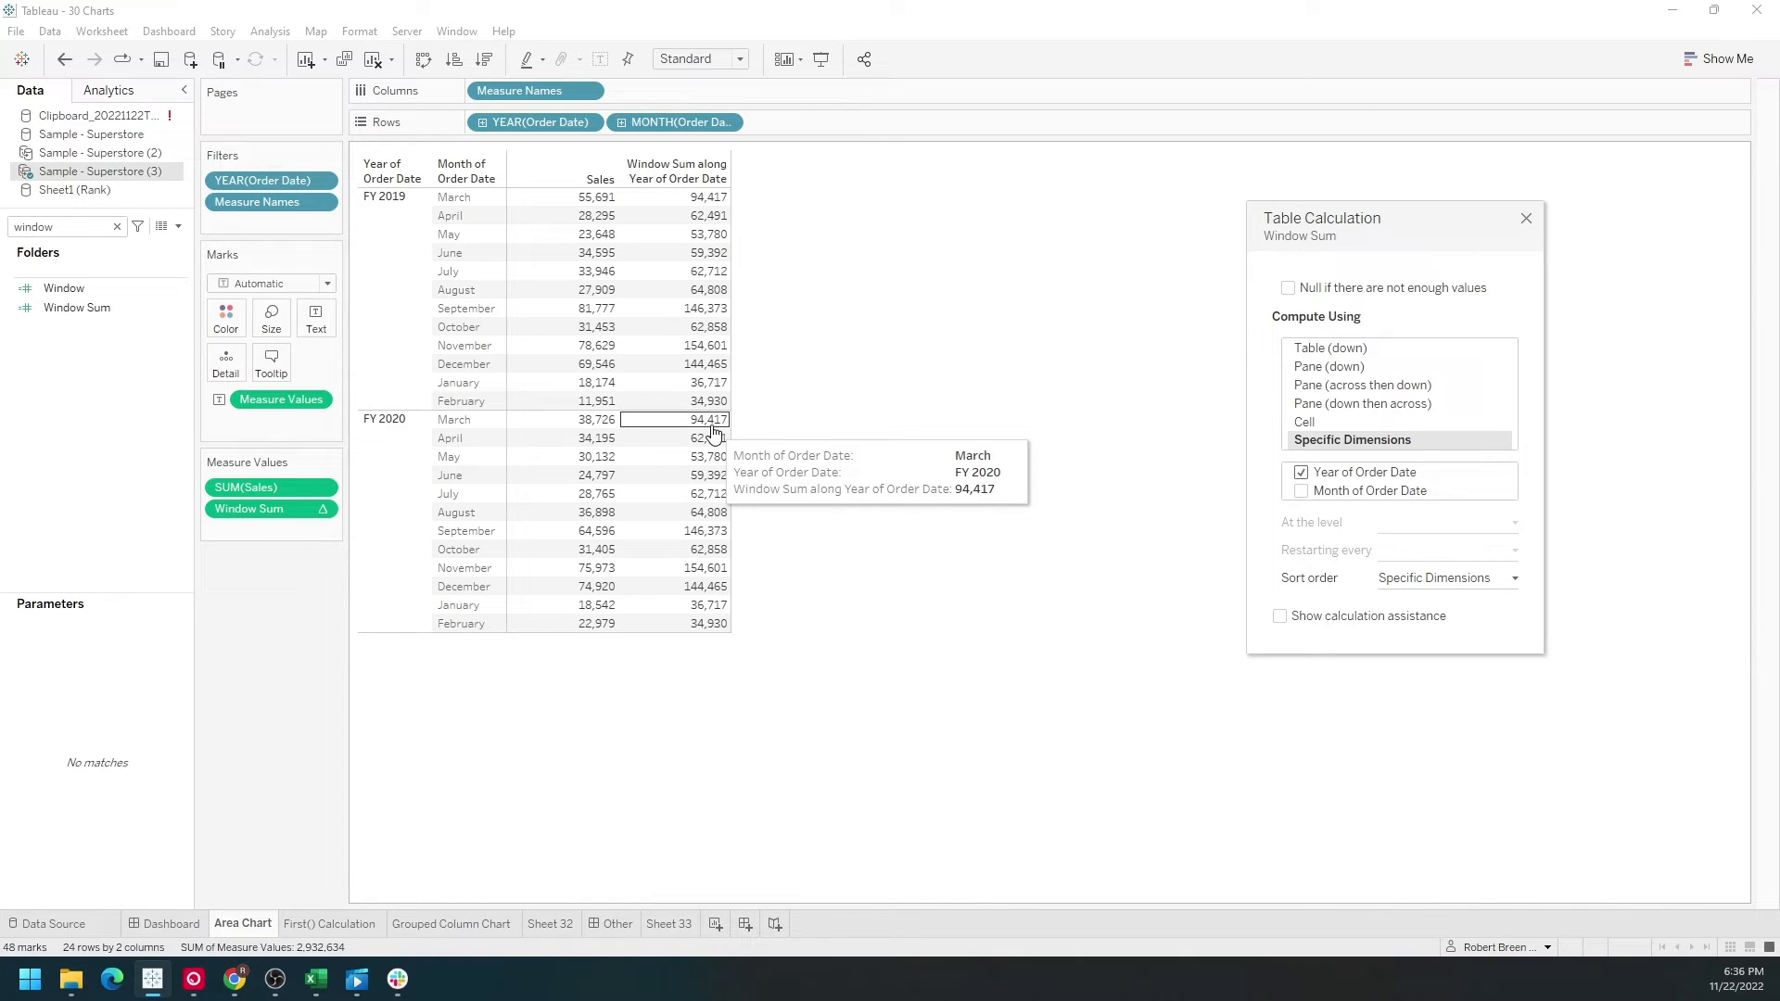
pyautogui.moveTo(560, 436)
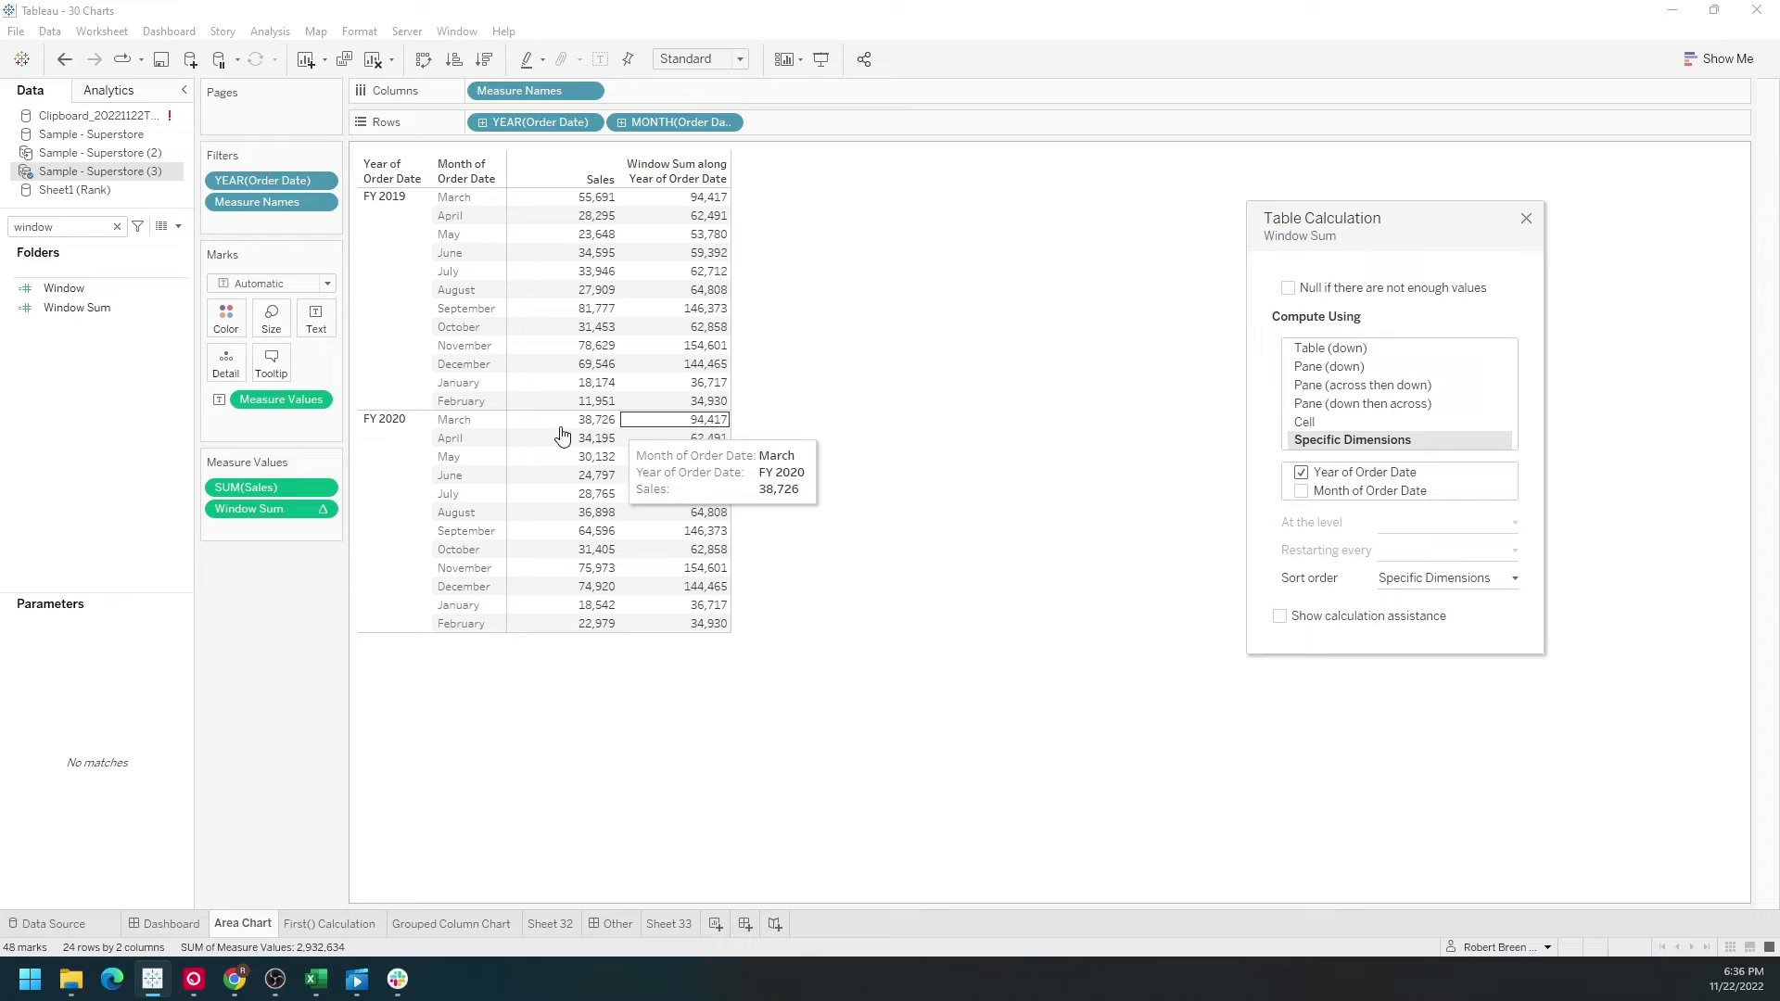
pyautogui.moveTo(597, 196)
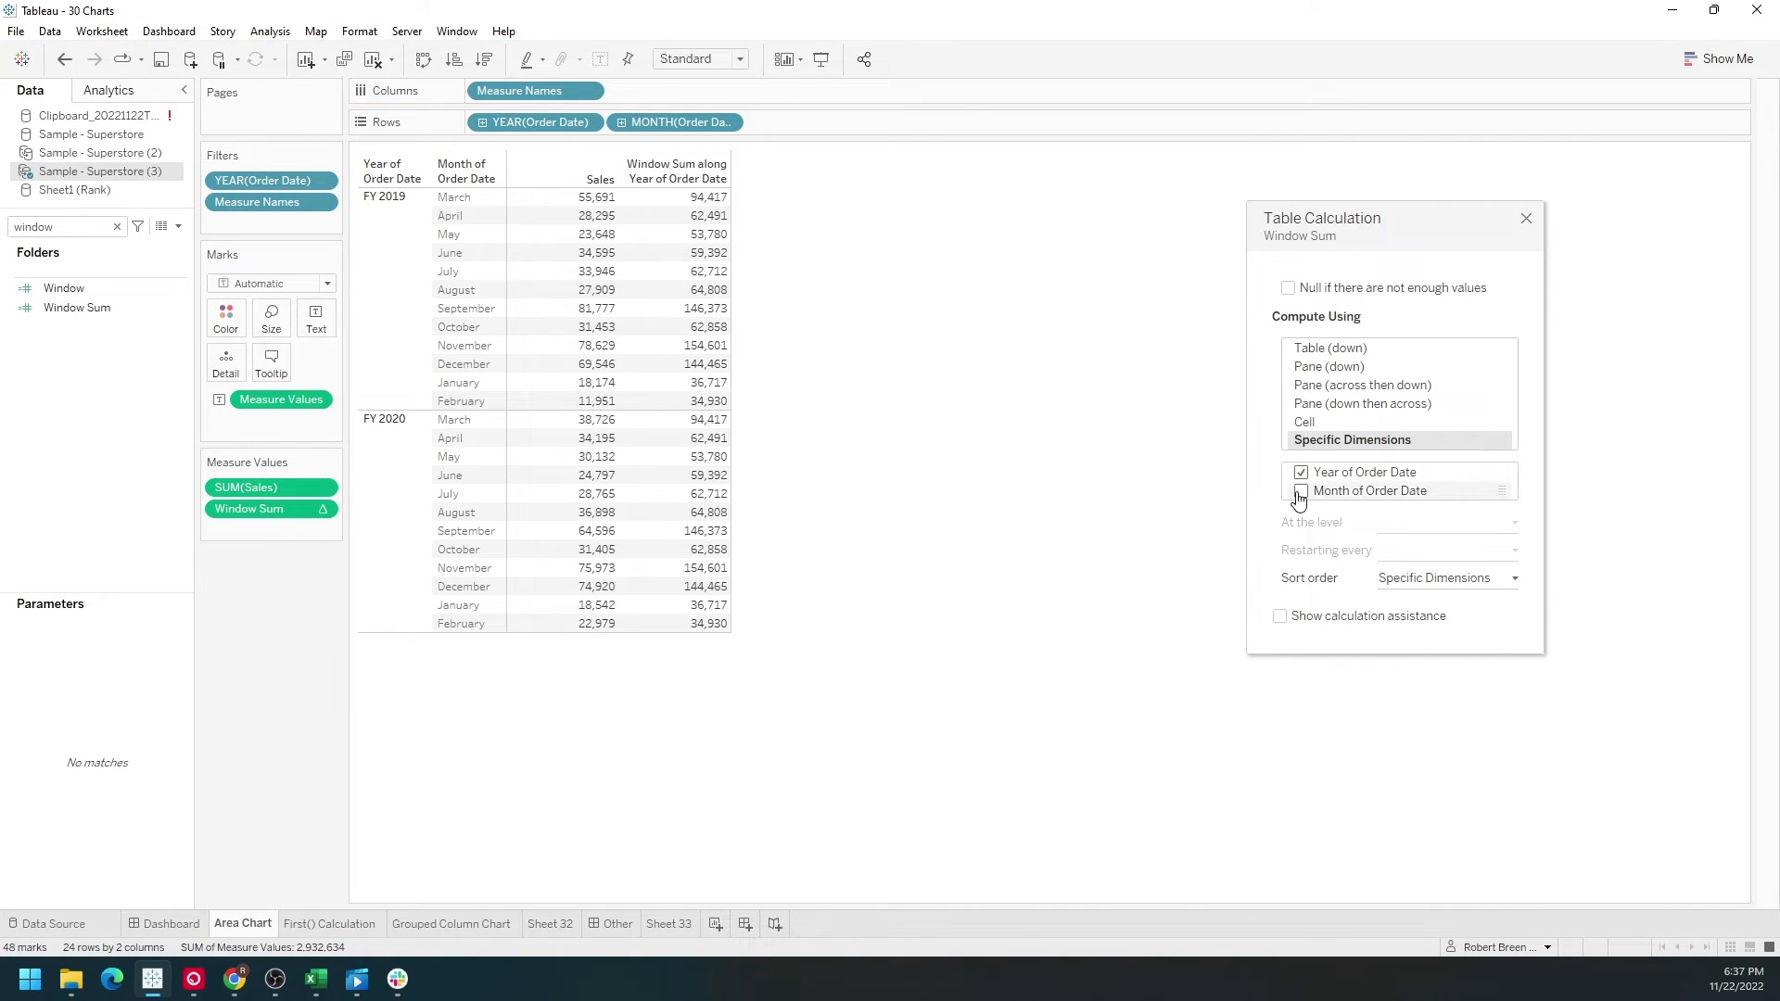
# Recheck Month of Order Date for Window Sum, then create 'Window Avg' using WINDOW_AVG(SUM([Sales])).
pyautogui.click(1300, 490)
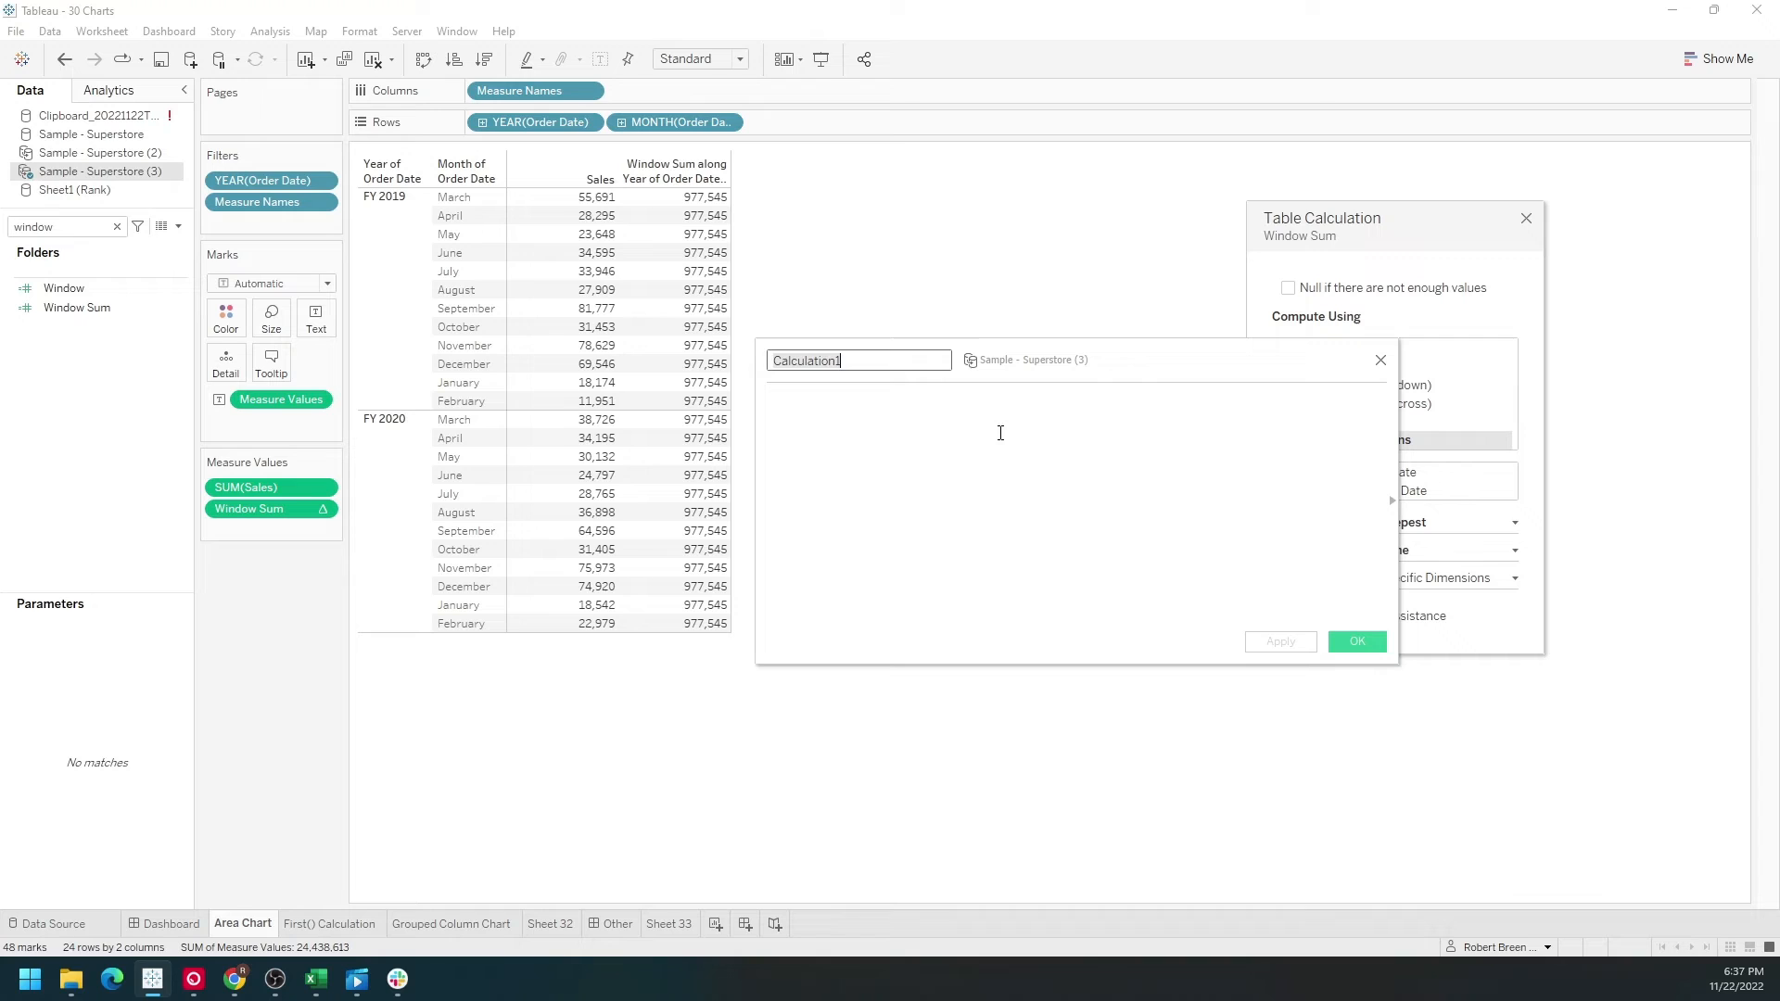
pyautogui.write('windo')
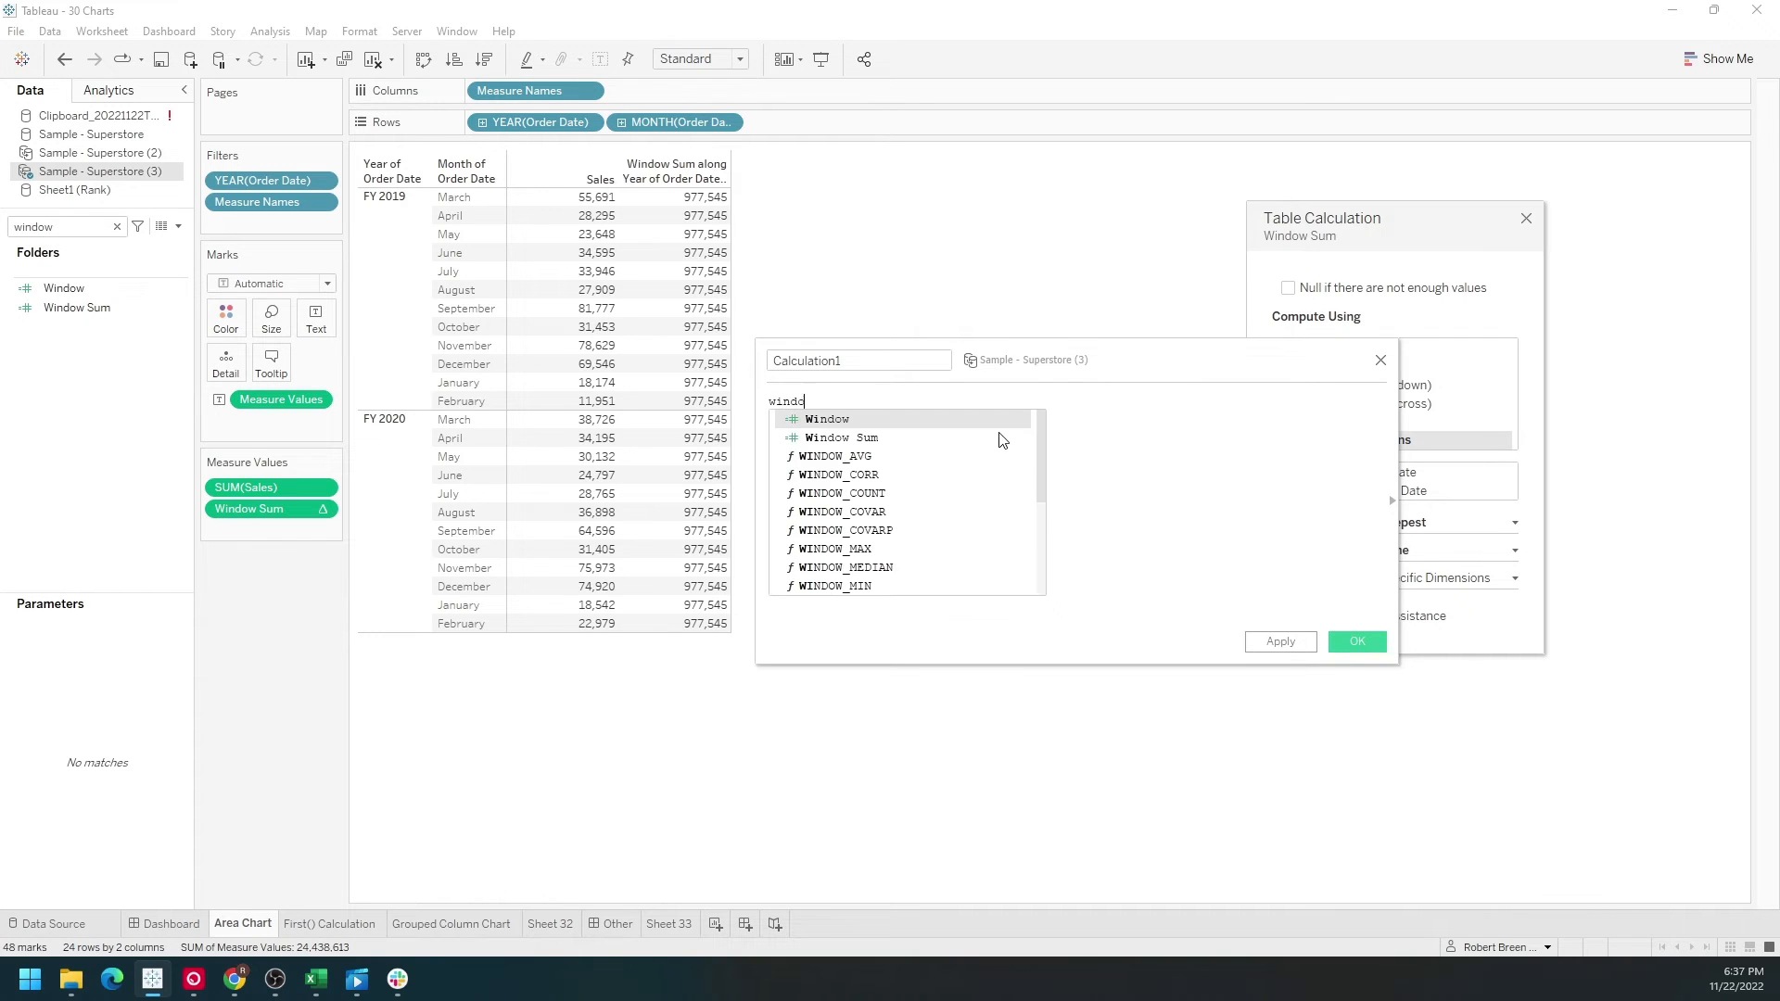
pyautogui.click(838, 456)
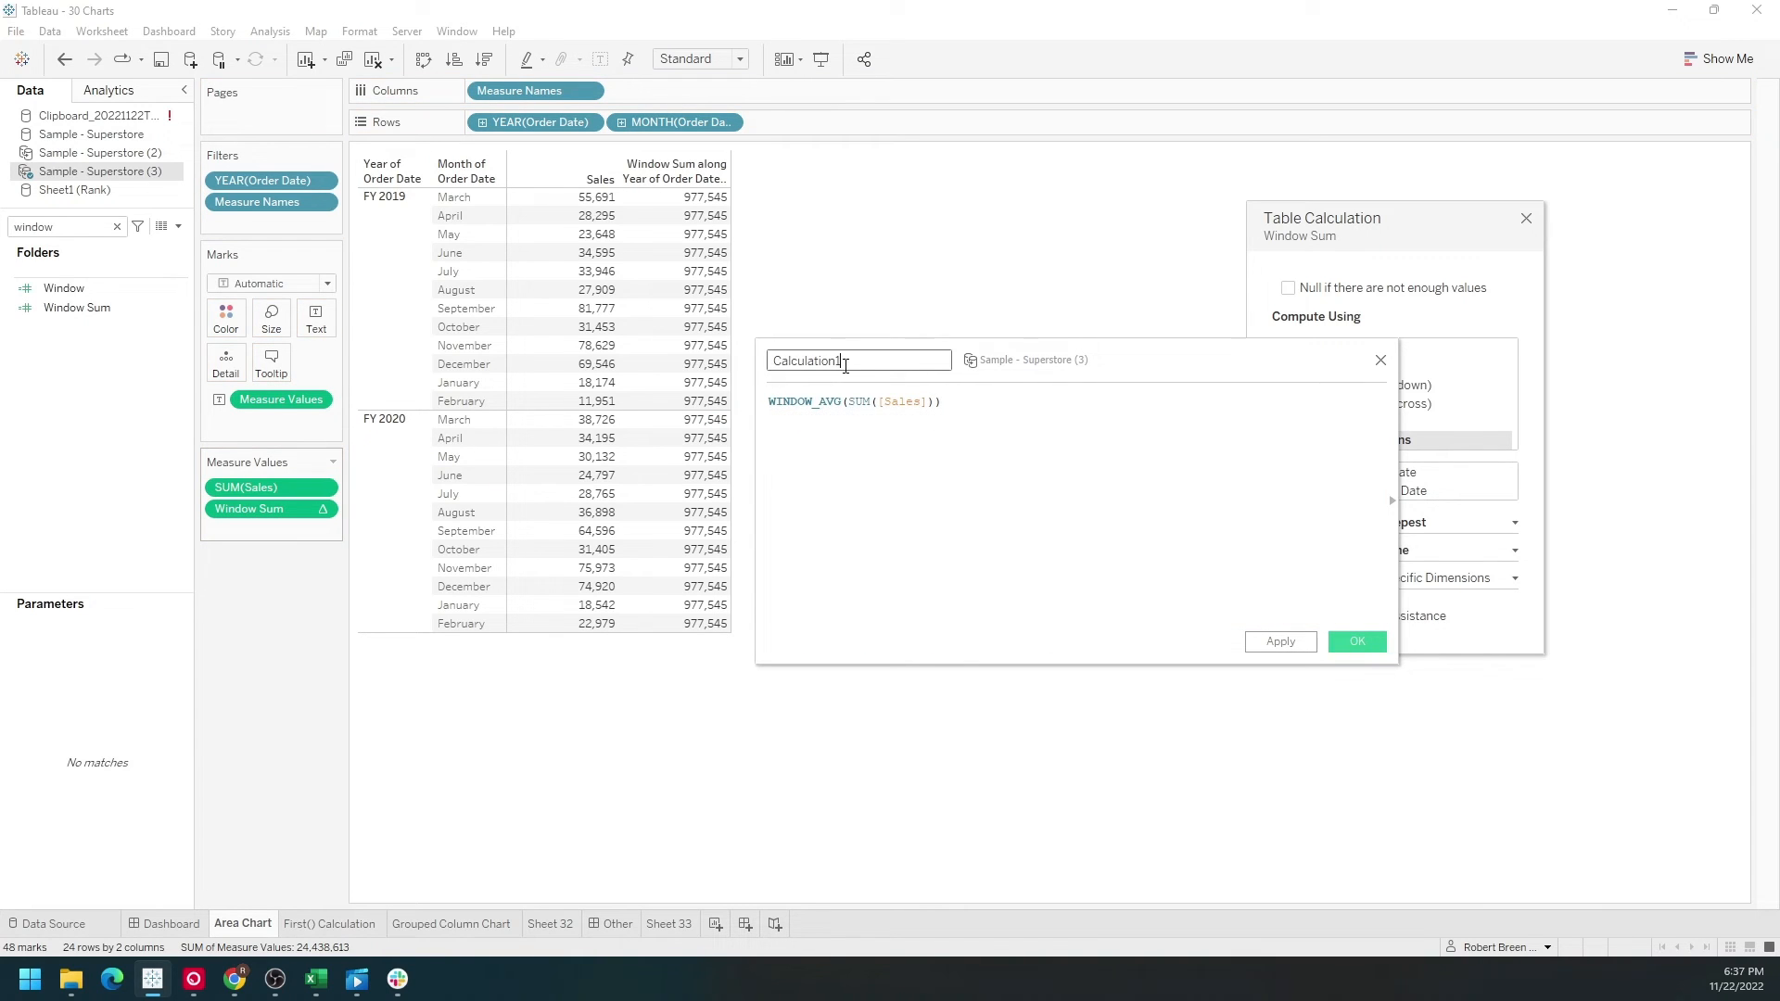
pyautogui.write('Window A')
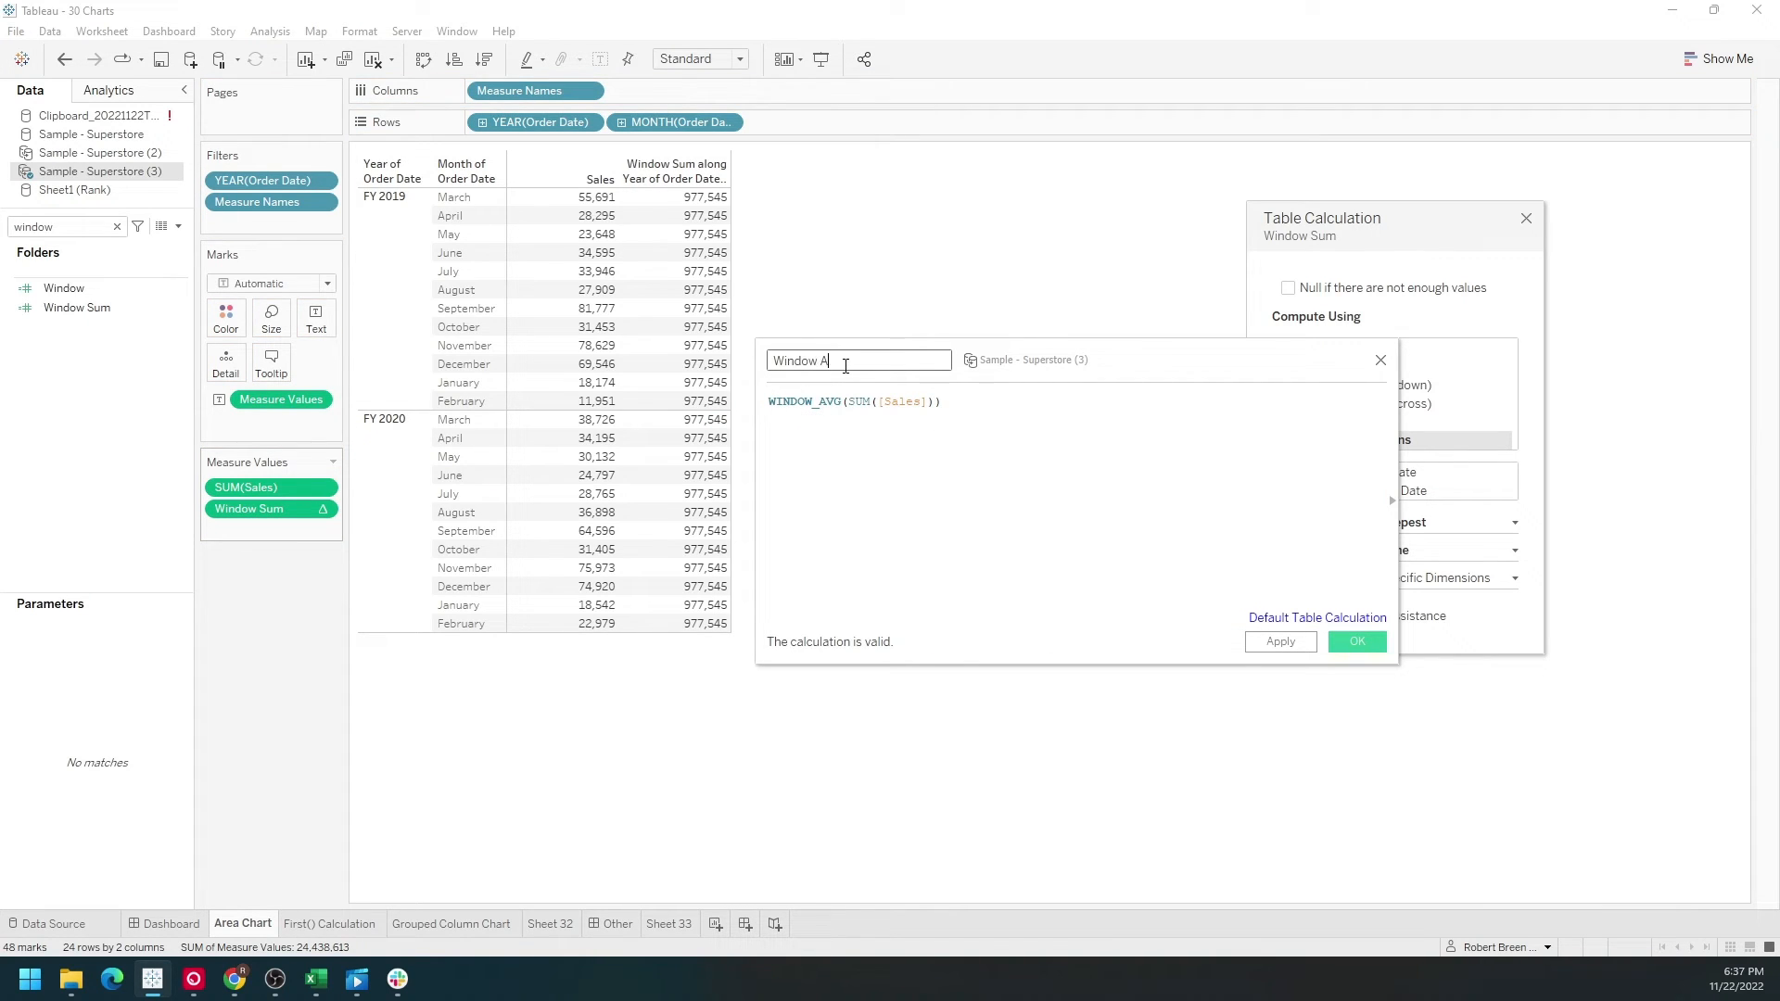
pyautogui.write('vg')
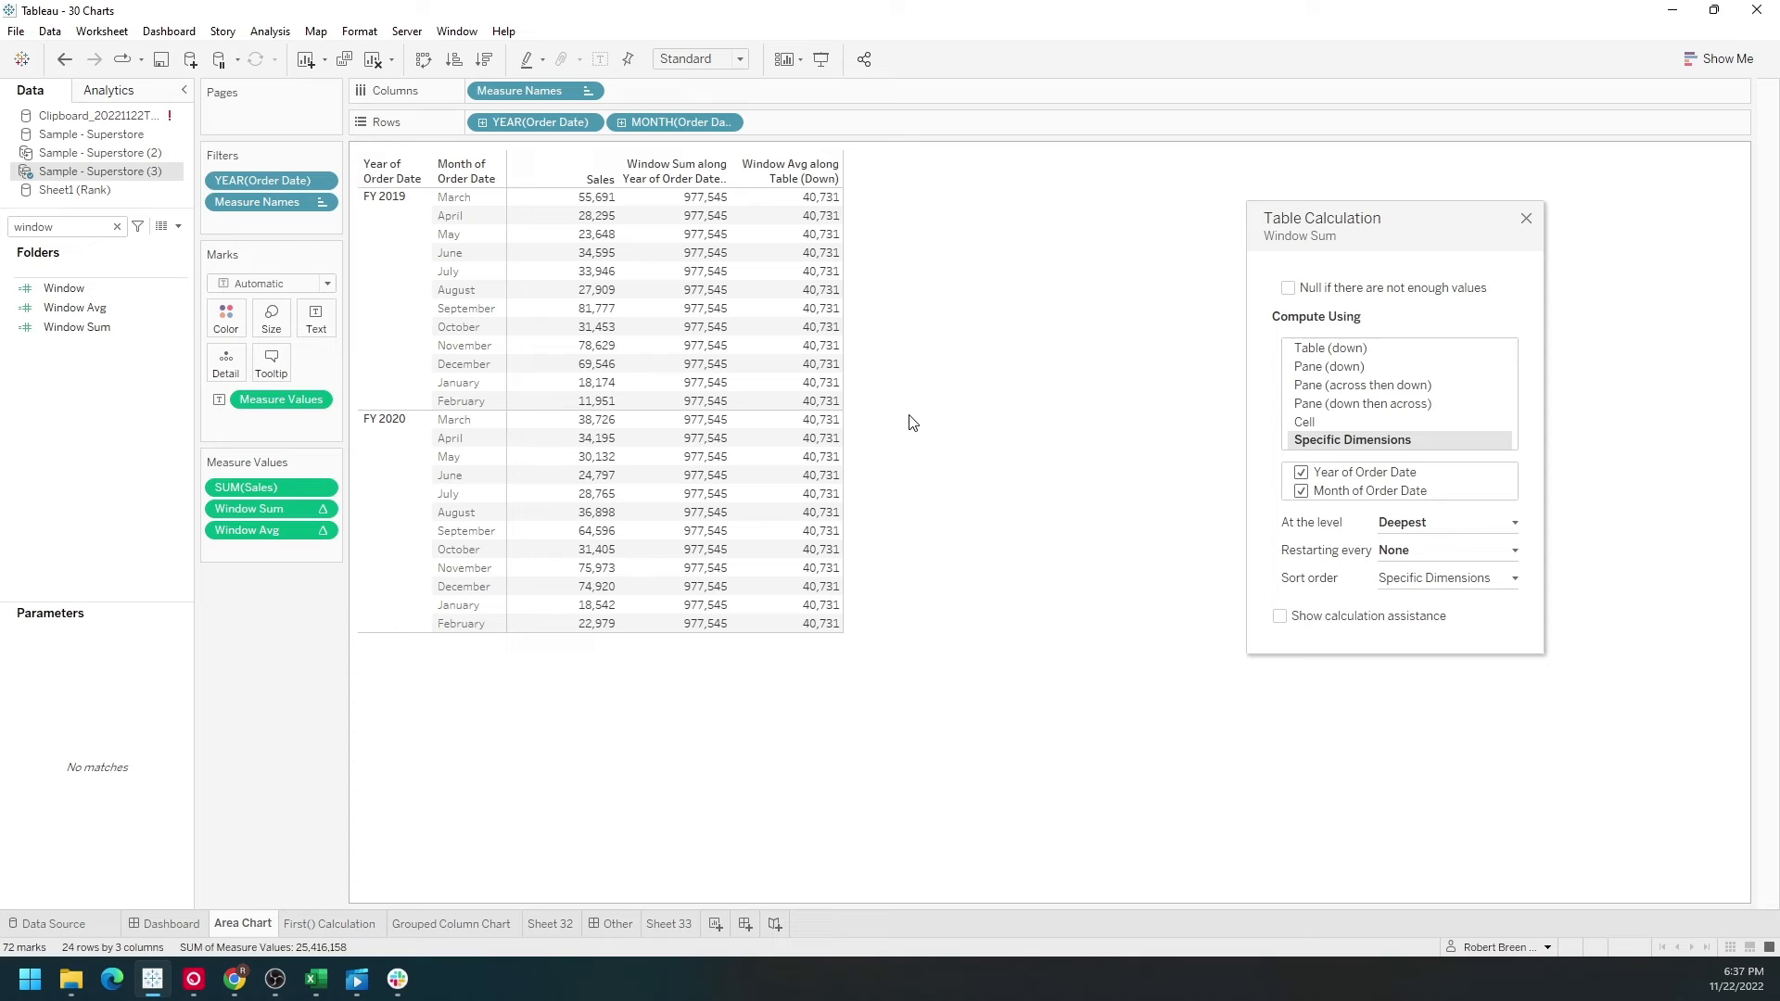
# Open Edit Table Calculation for the Window Avg measure.
pyautogui.click(787, 623)
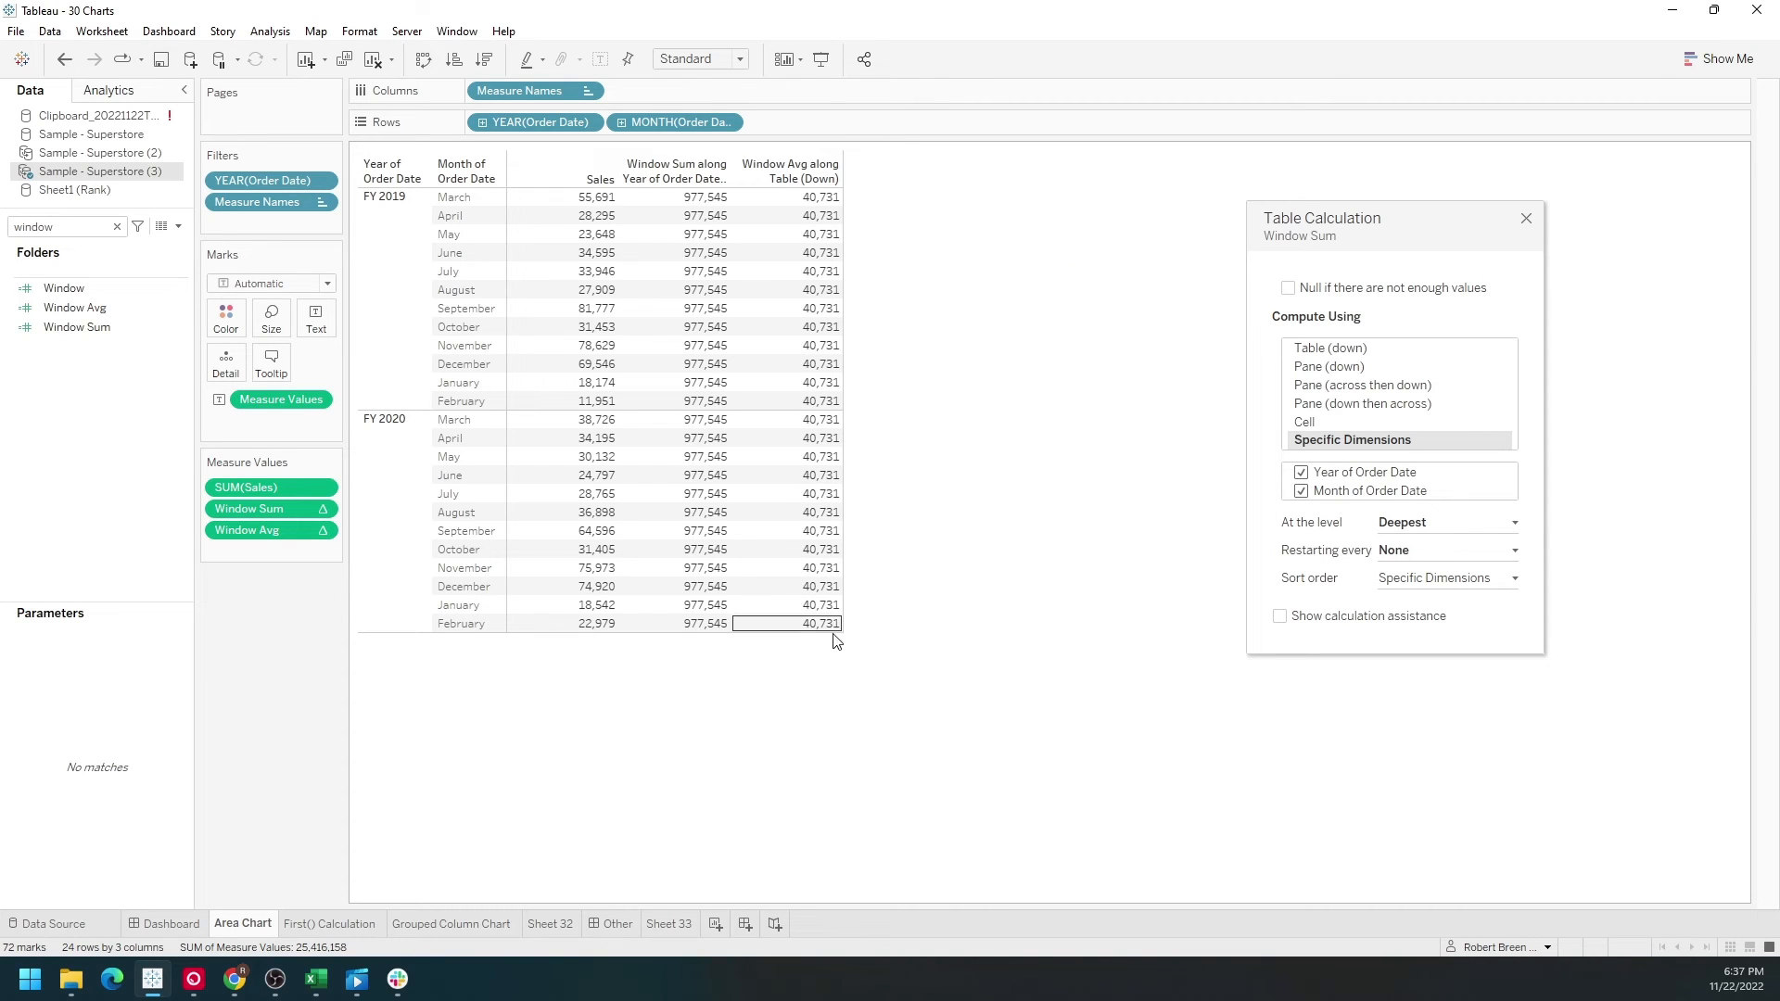
pyautogui.moveTo(785, 216)
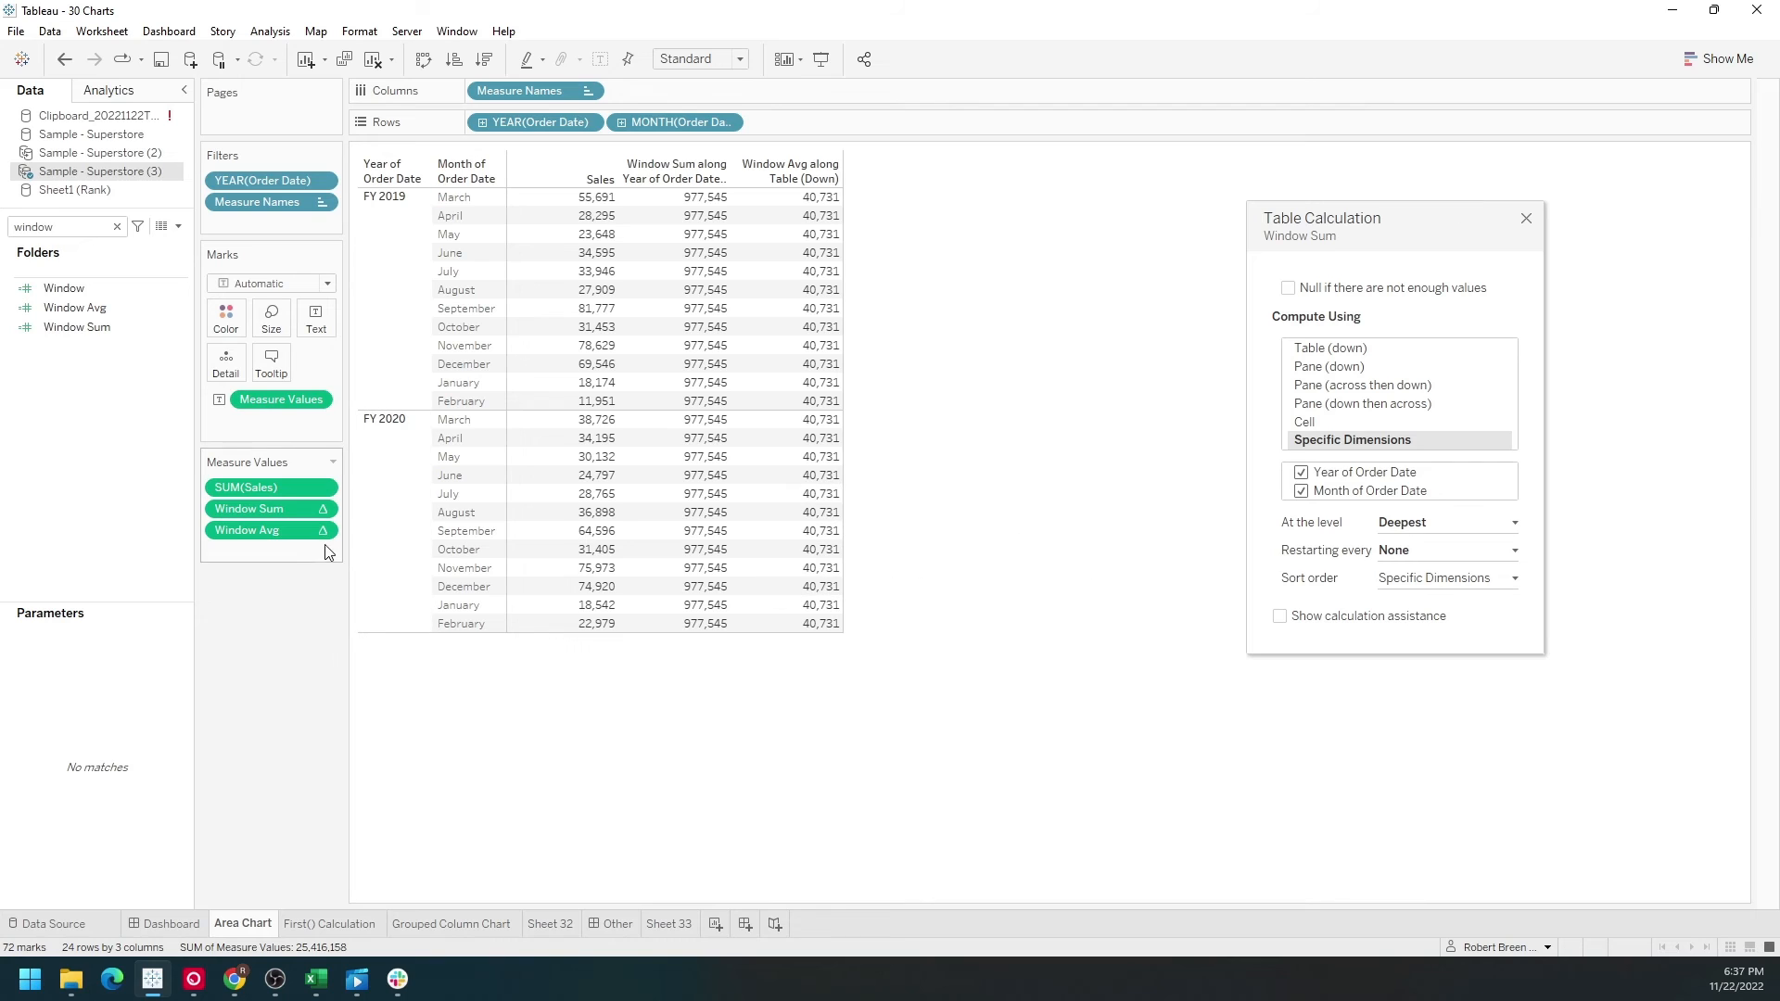
pyautogui.click(245, 531)
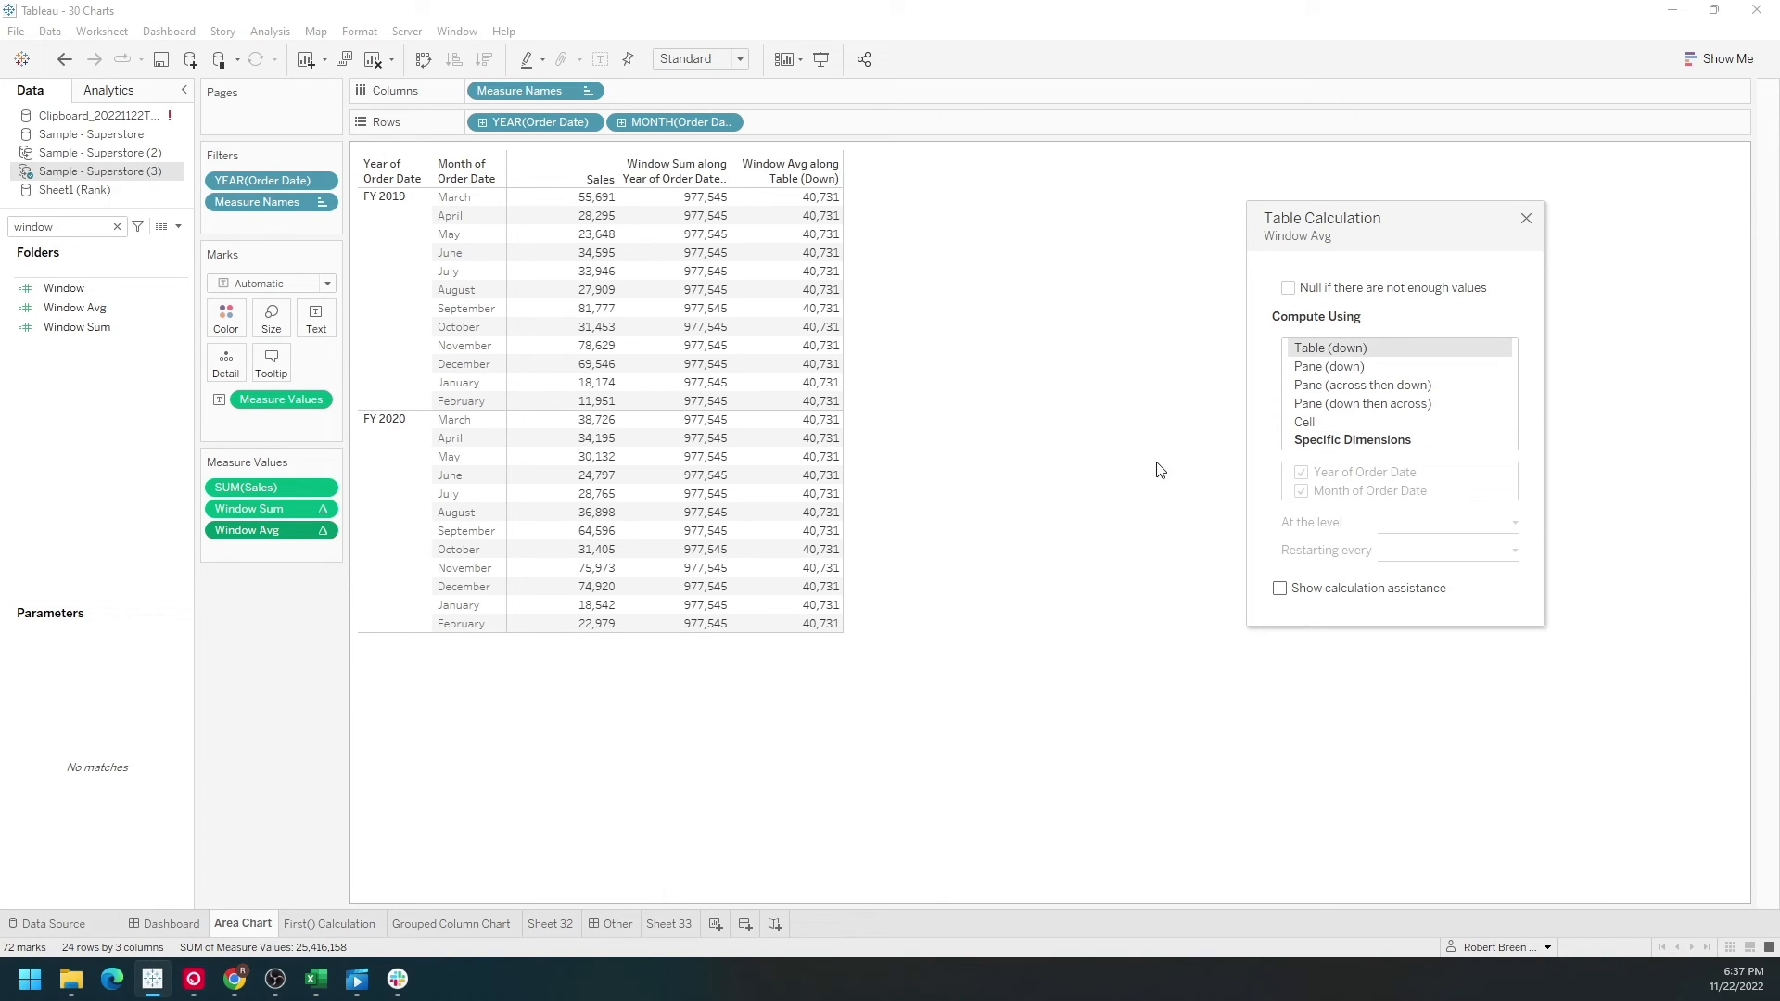
# Compute Window Avg along Month of Order Date only, comparing FY 2019 and FY 2020 averages.
pyautogui.click(1351, 439)
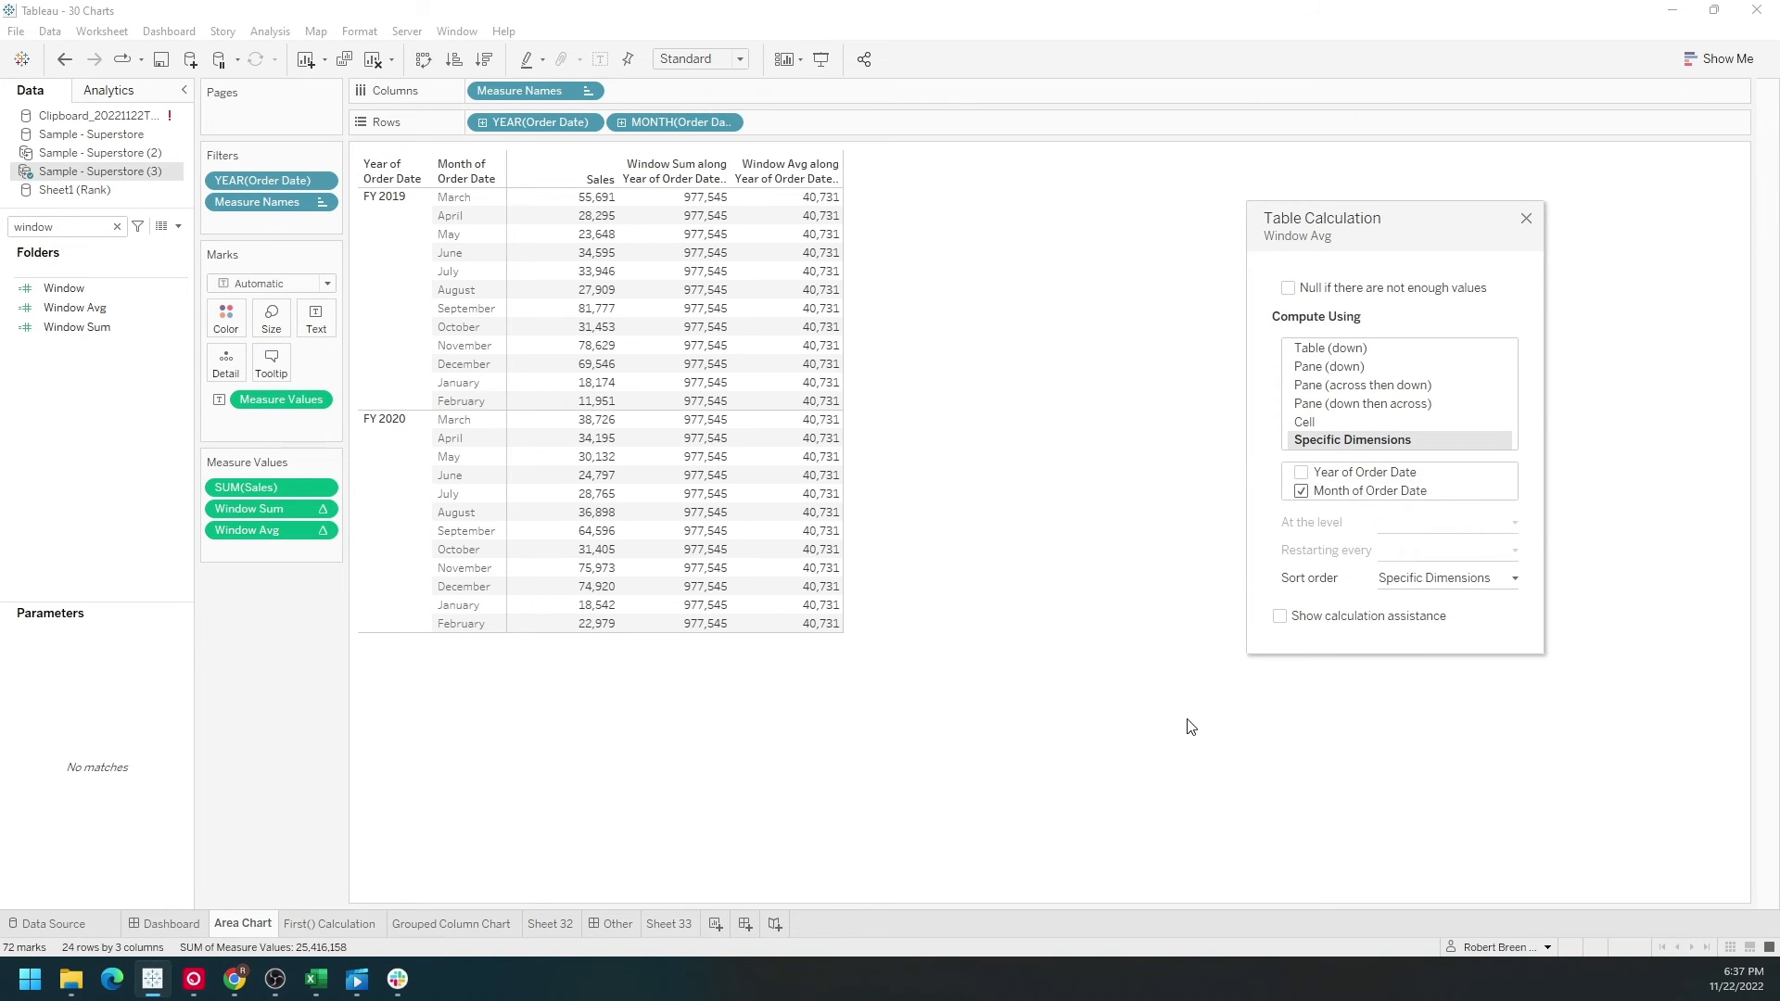
pyautogui.click(1299, 472)
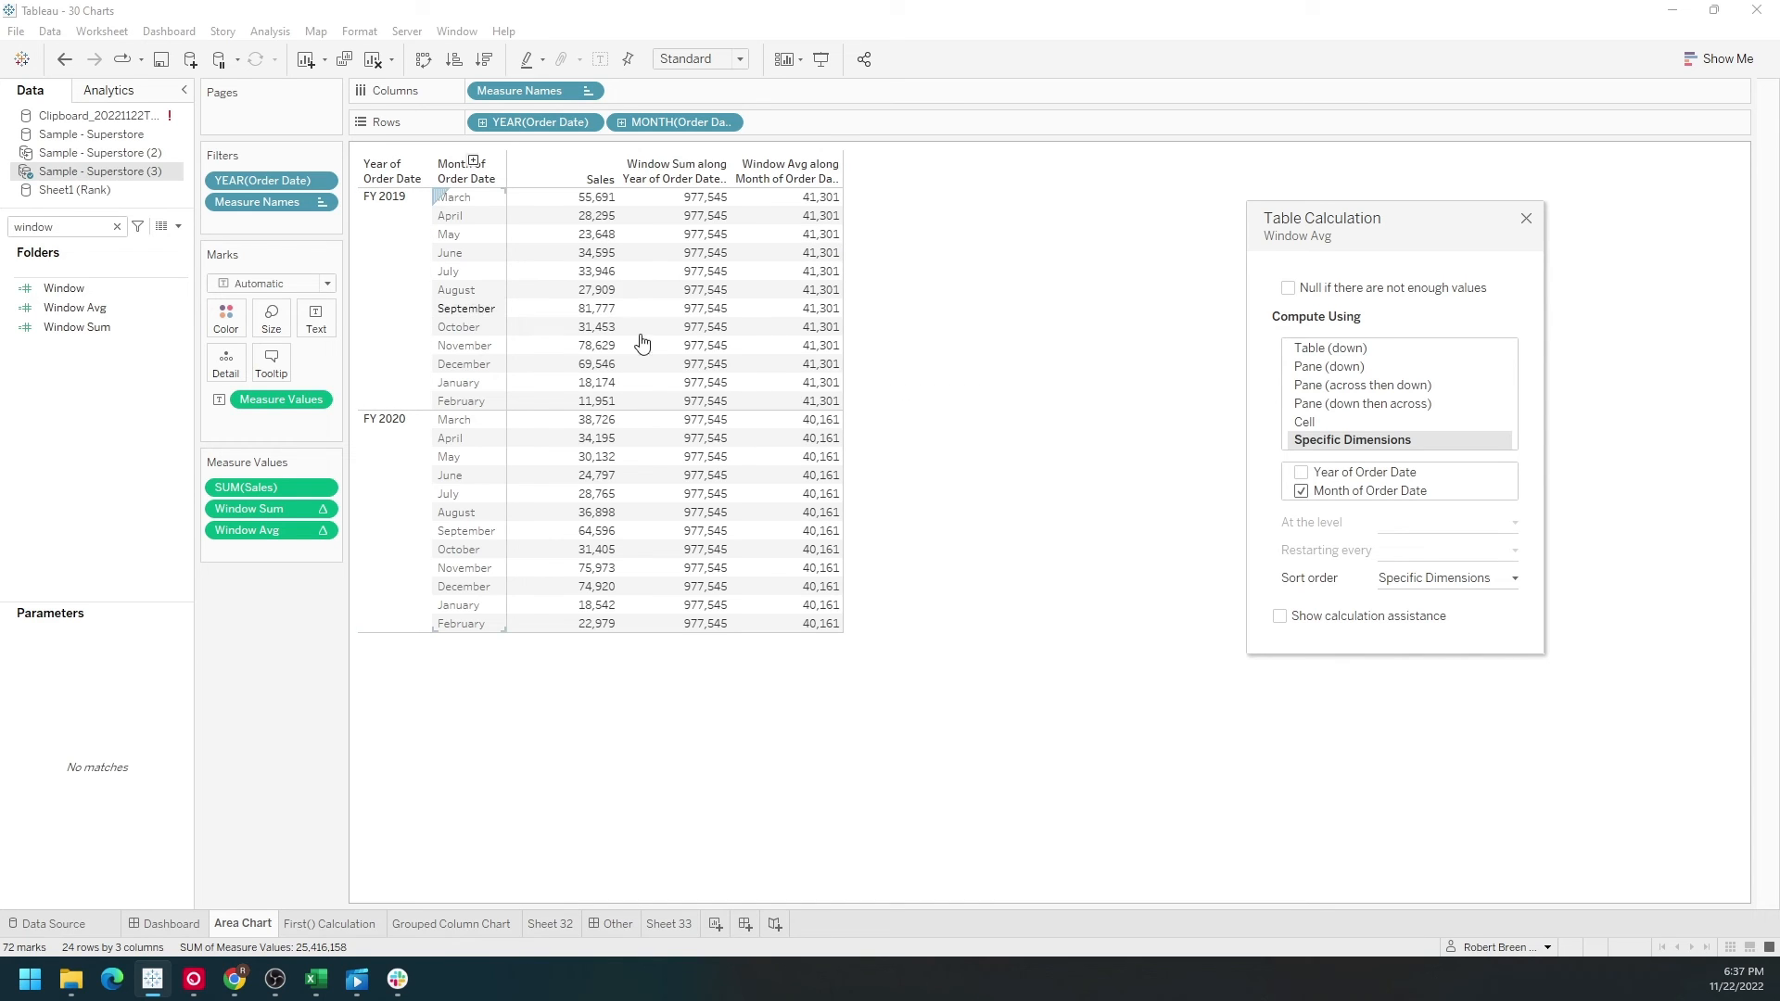
pyautogui.click(384, 196)
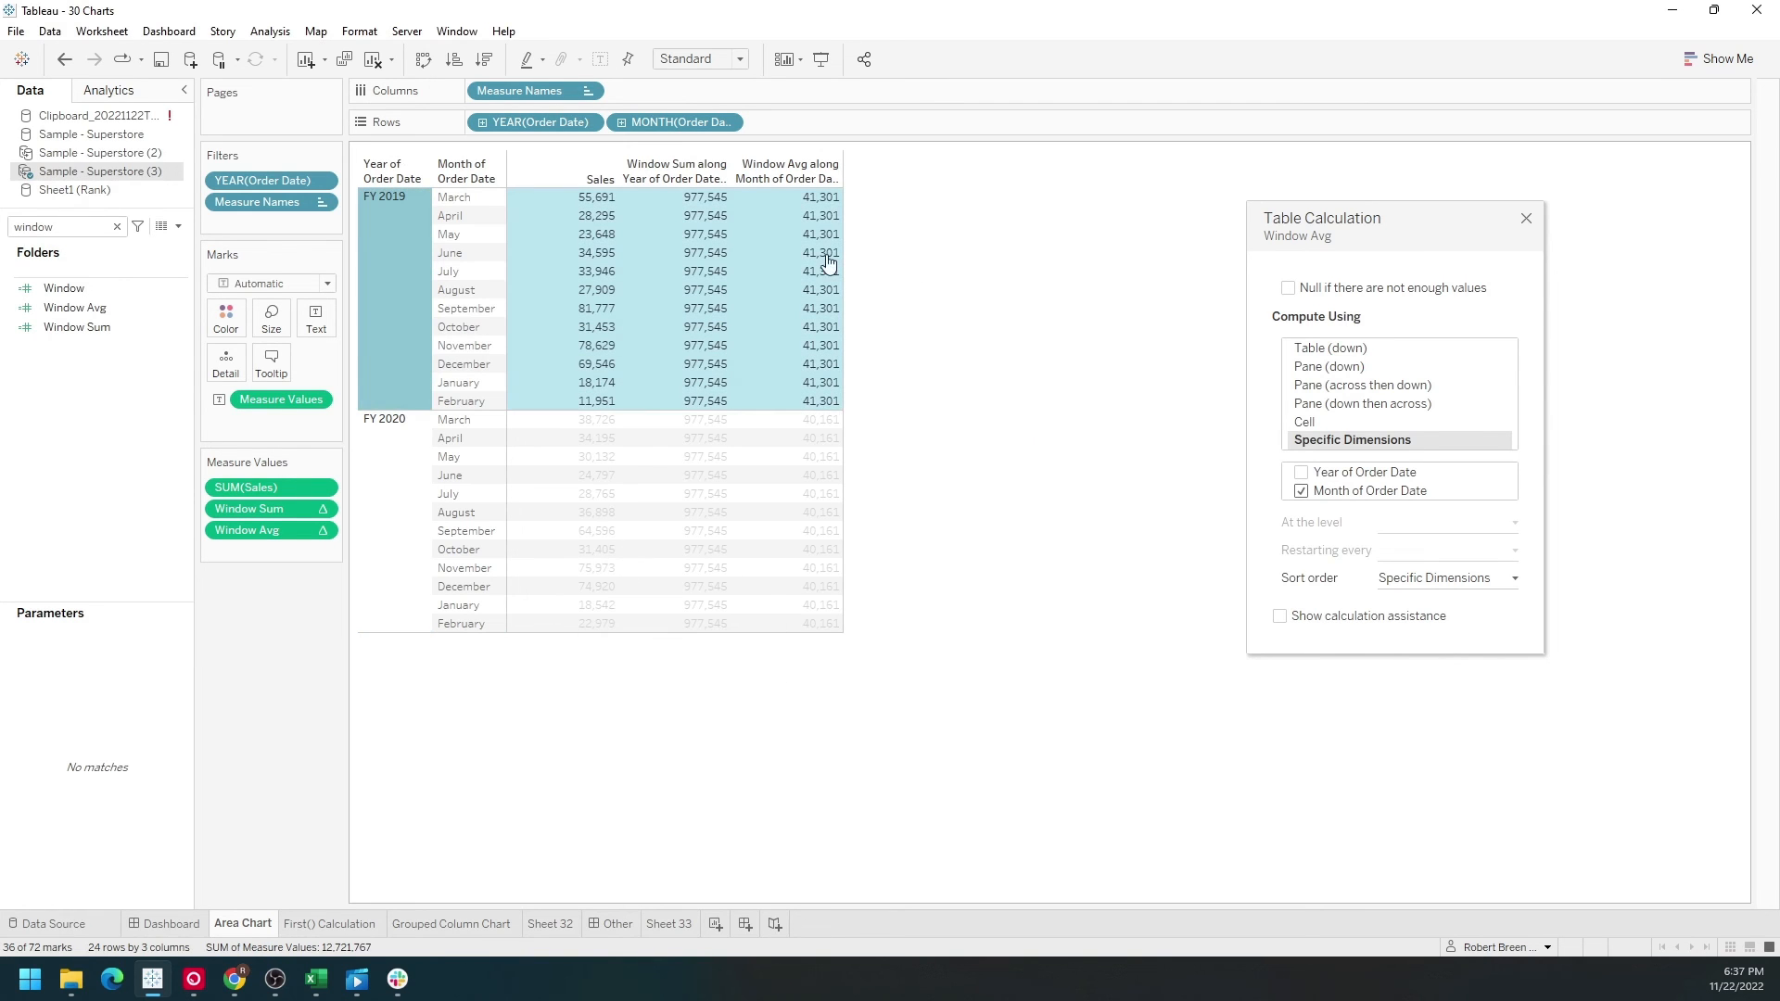
pyautogui.click(704, 586)
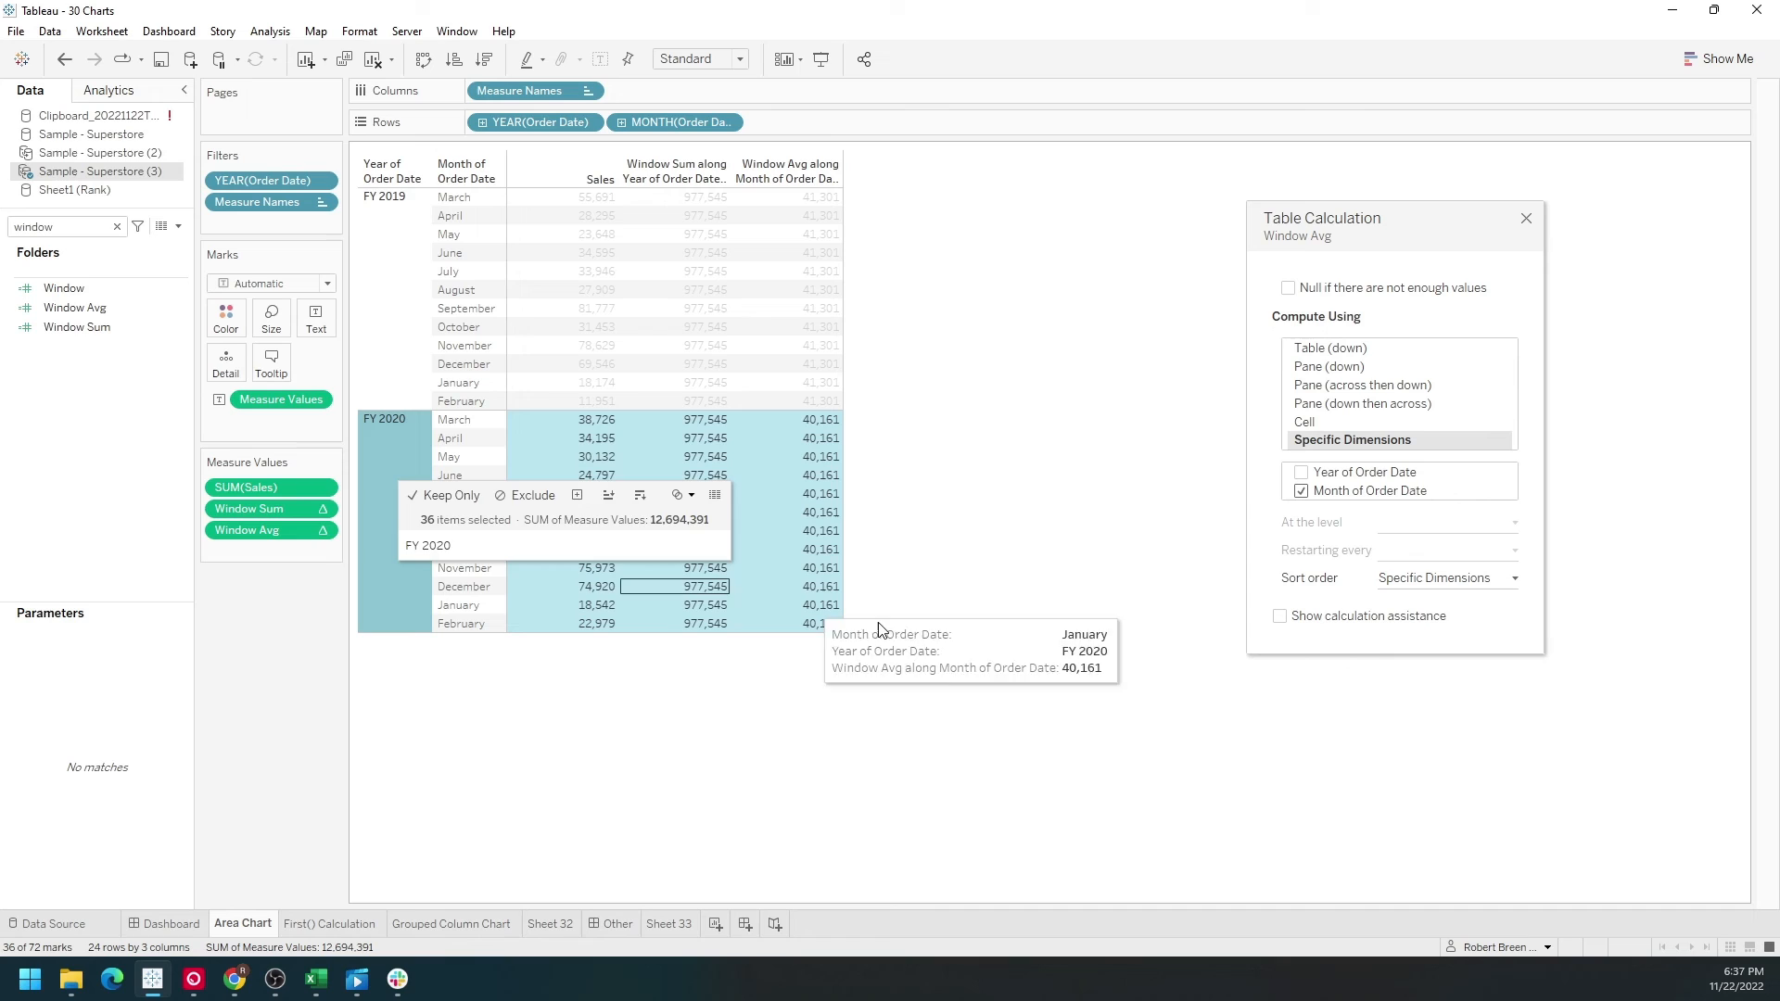
pyautogui.click(961, 379)
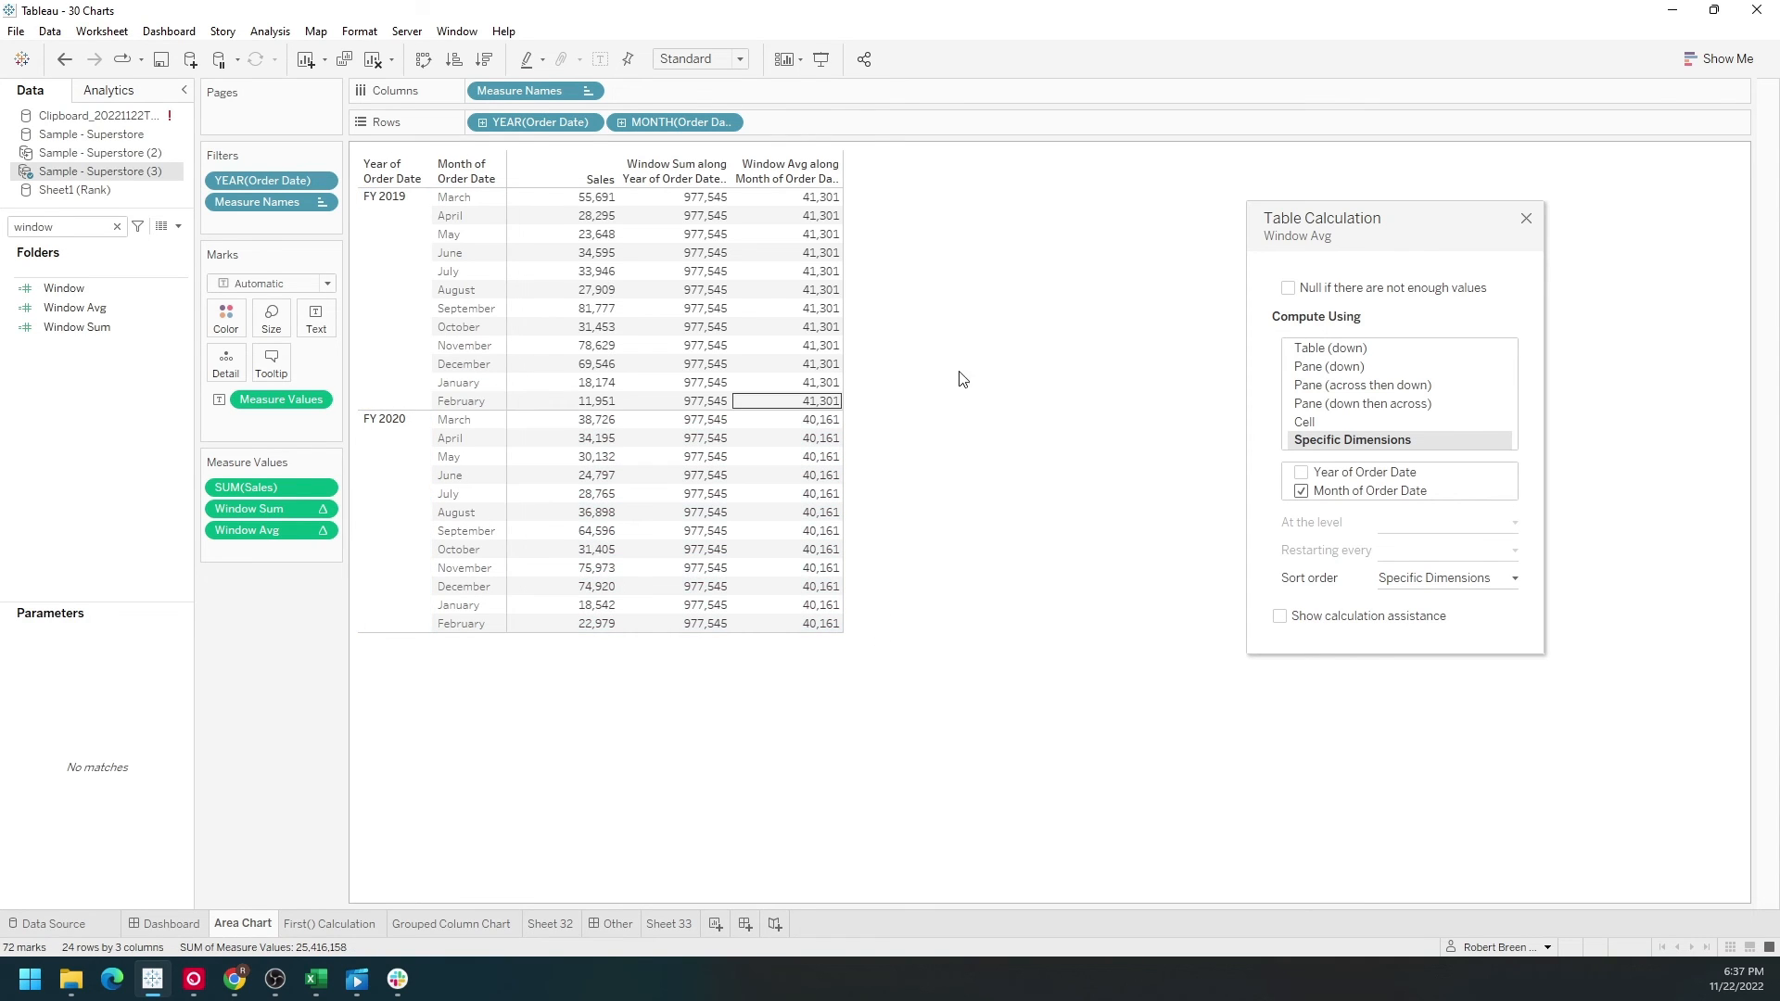